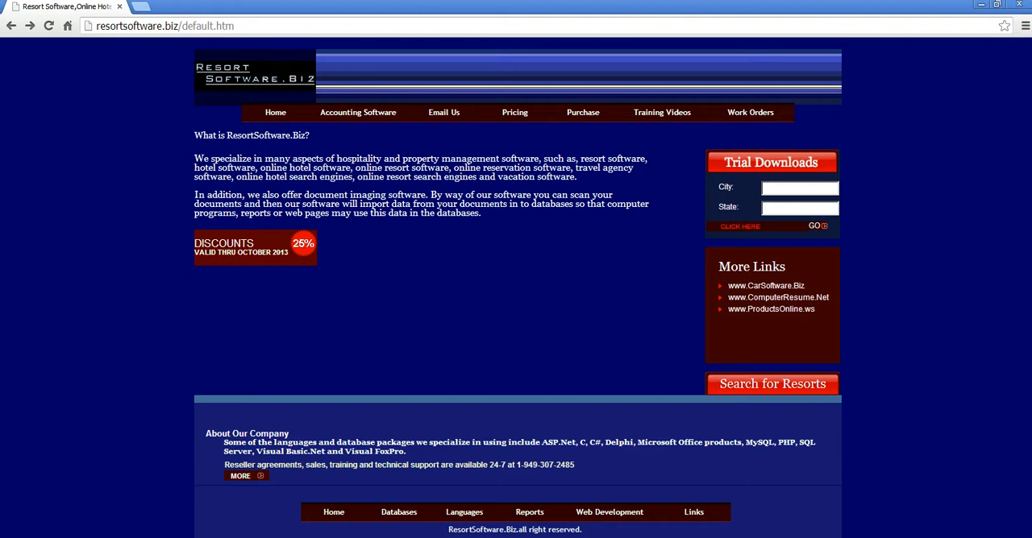
pyautogui.moveTo(241, 229)
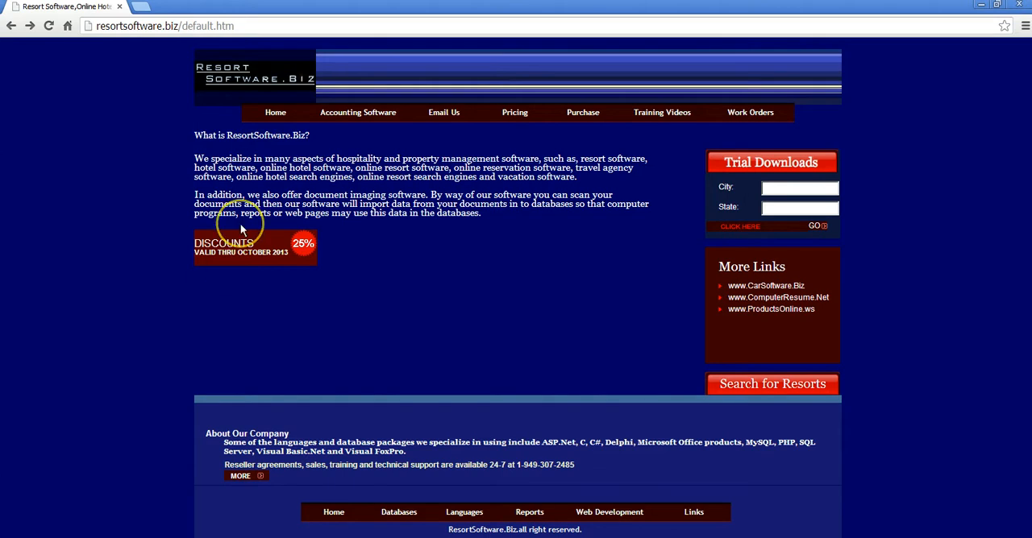
pyautogui.moveTo(661, 171)
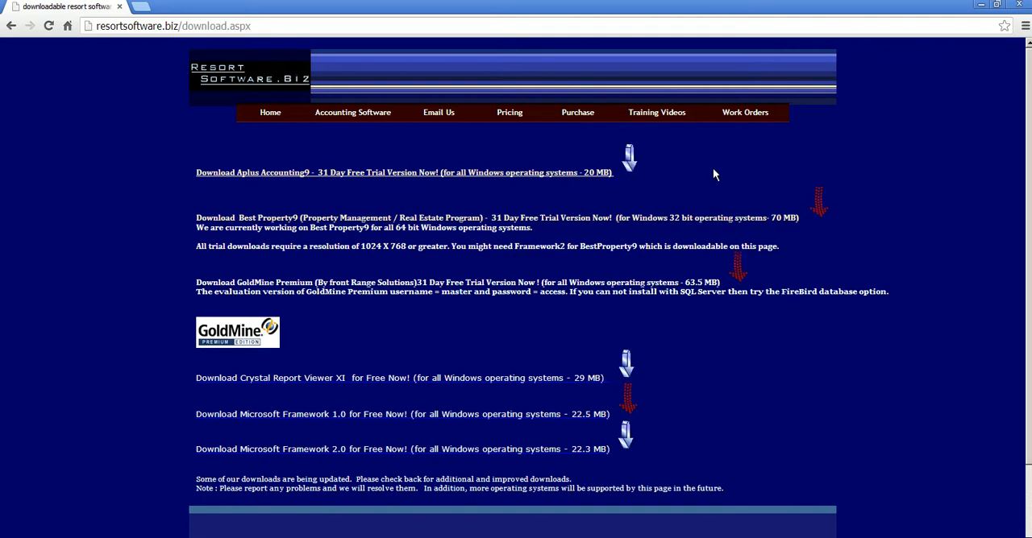
pyautogui.moveTo(635, 184)
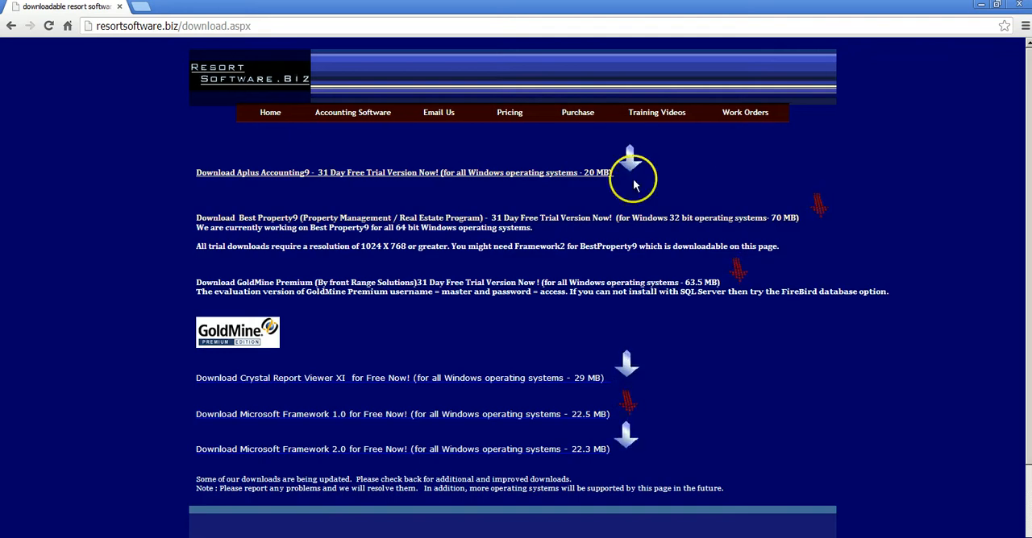
pyautogui.moveTo(693, 197)
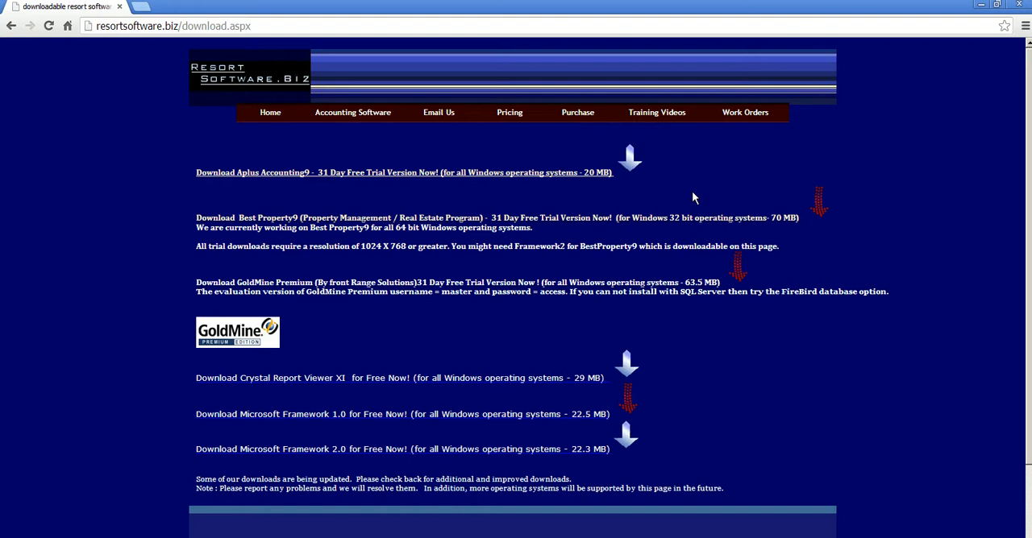
pyautogui.moveTo(494, 332)
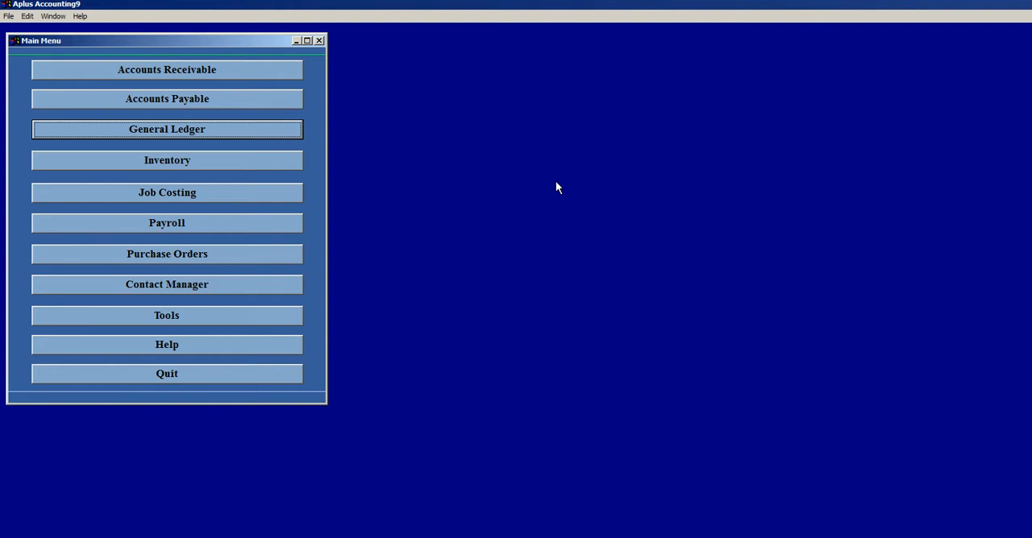
pyautogui.moveTo(450, 105)
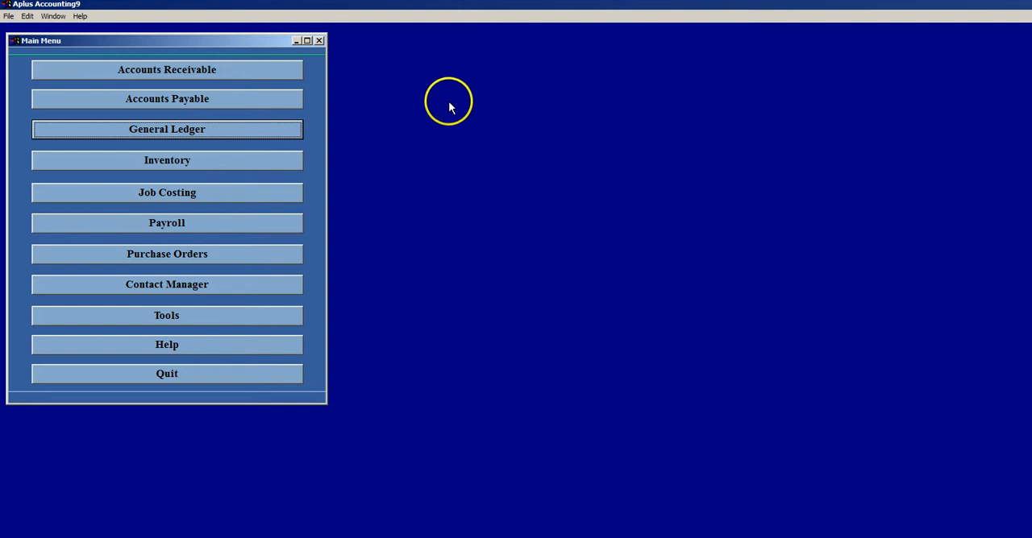
# Bring up the General Ledger functions window from the Main Menu.
pyautogui.click(168, 129)
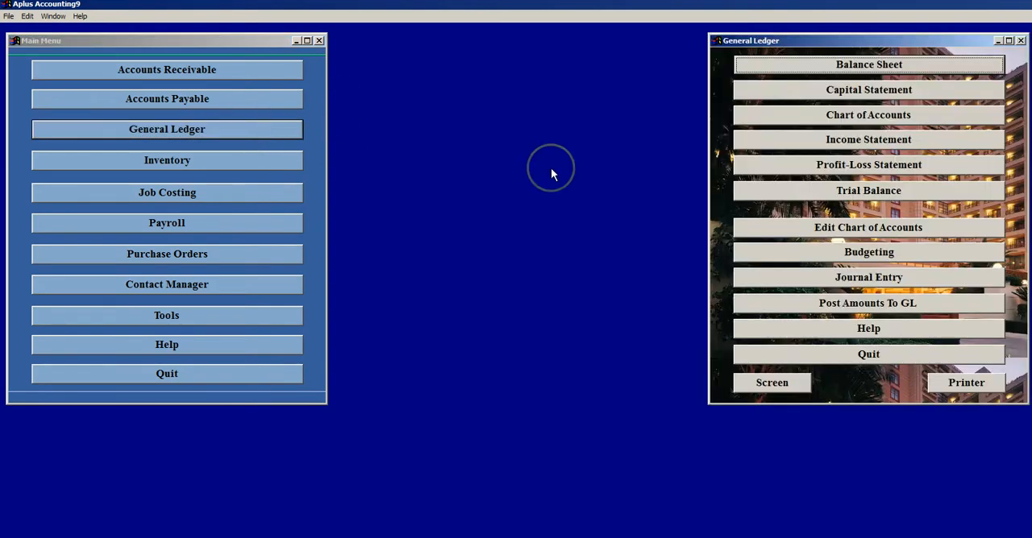
pyautogui.moveTo(551, 174)
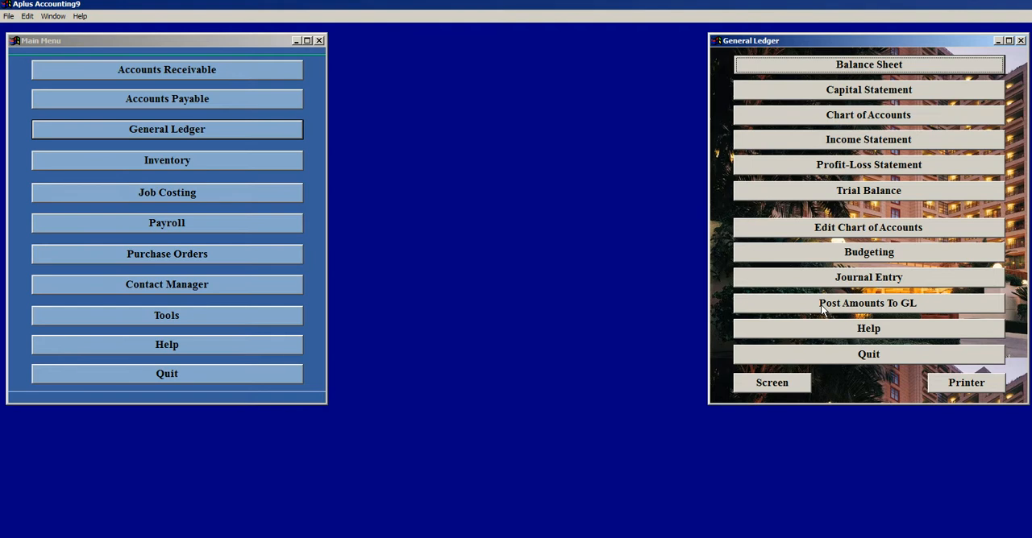
# Post the journal entry amounts to the GL, confirming Yes in the dialog.
pyautogui.click(867, 303)
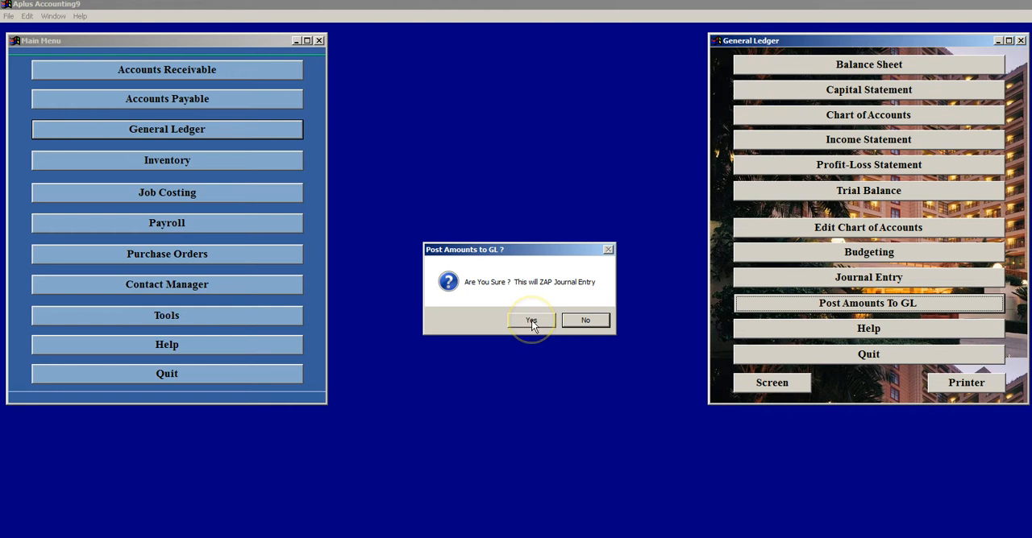
pyautogui.click(530, 319)
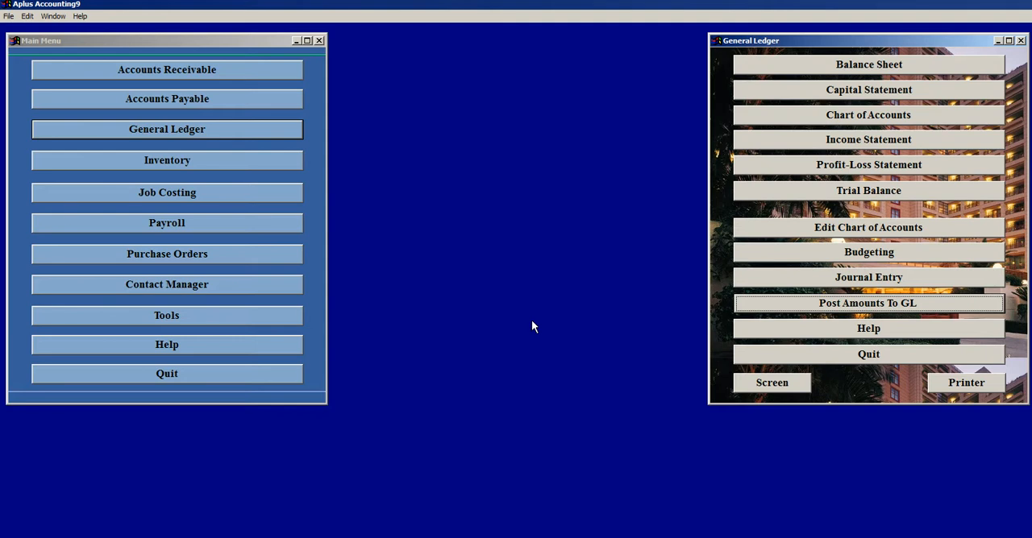
pyautogui.moveTo(193, 281)
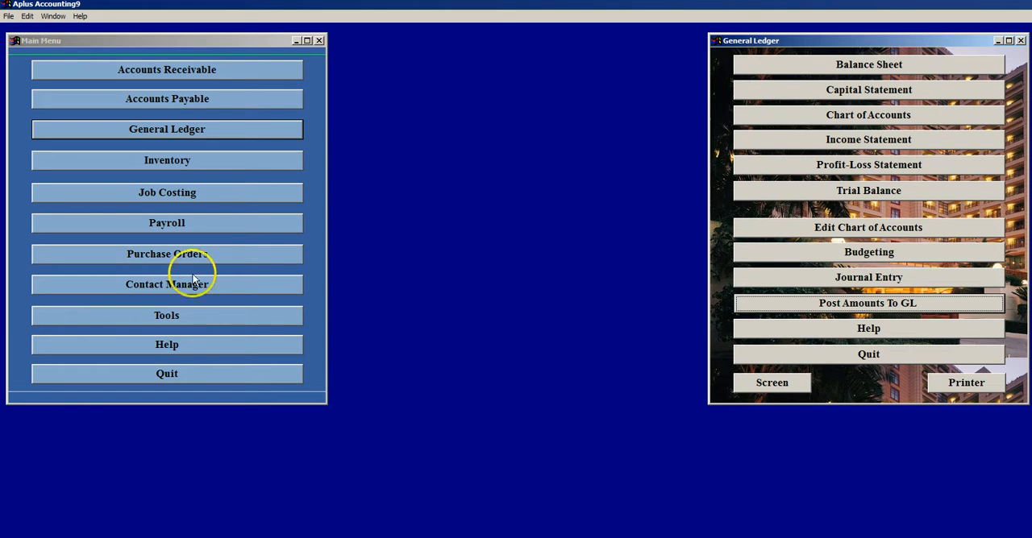
pyautogui.moveTo(790, 245)
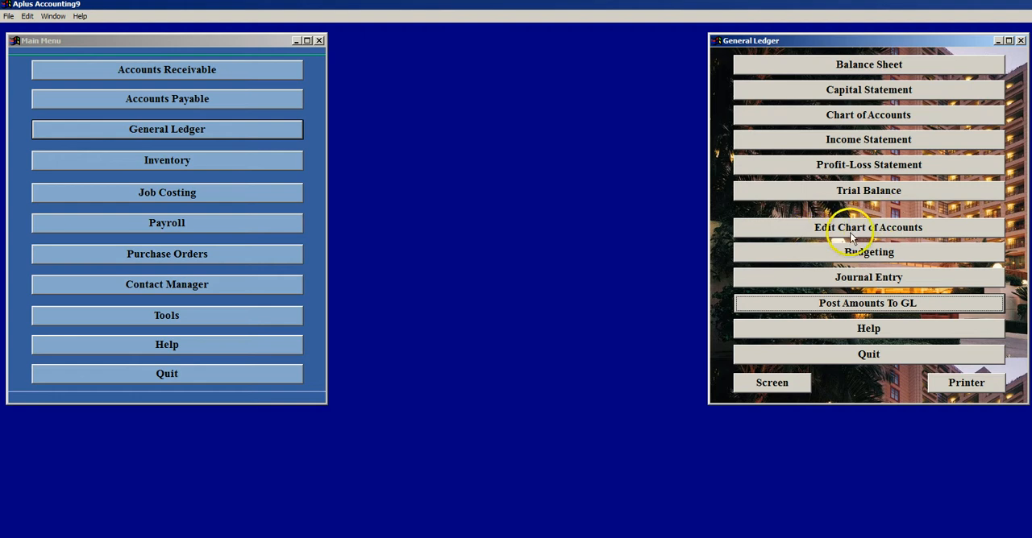
# Show the editable chart of accounts in a maximized GL grid and scroll down the accounts.
pyautogui.click(867, 228)
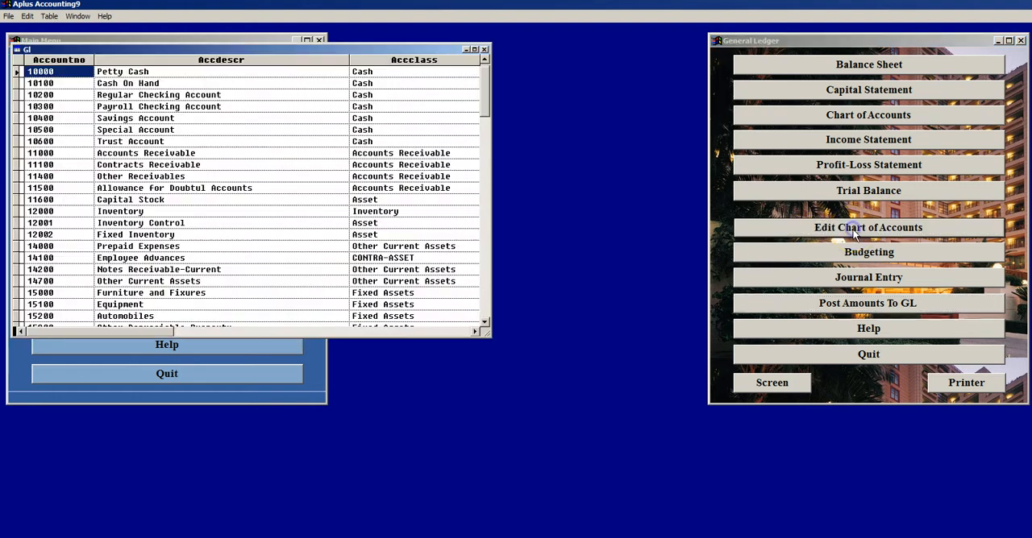
pyautogui.moveTo(492, 336)
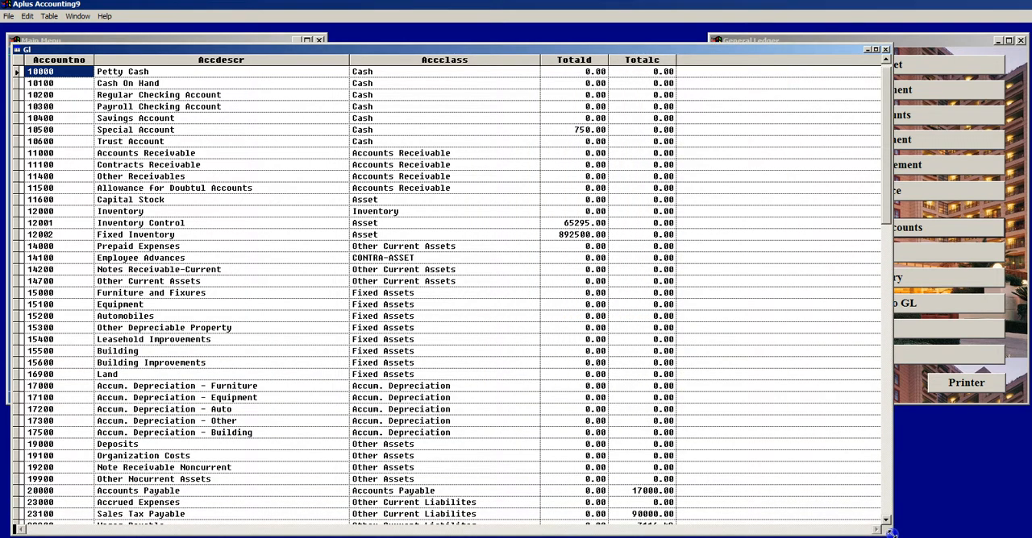
pyautogui.moveTo(282, 209)
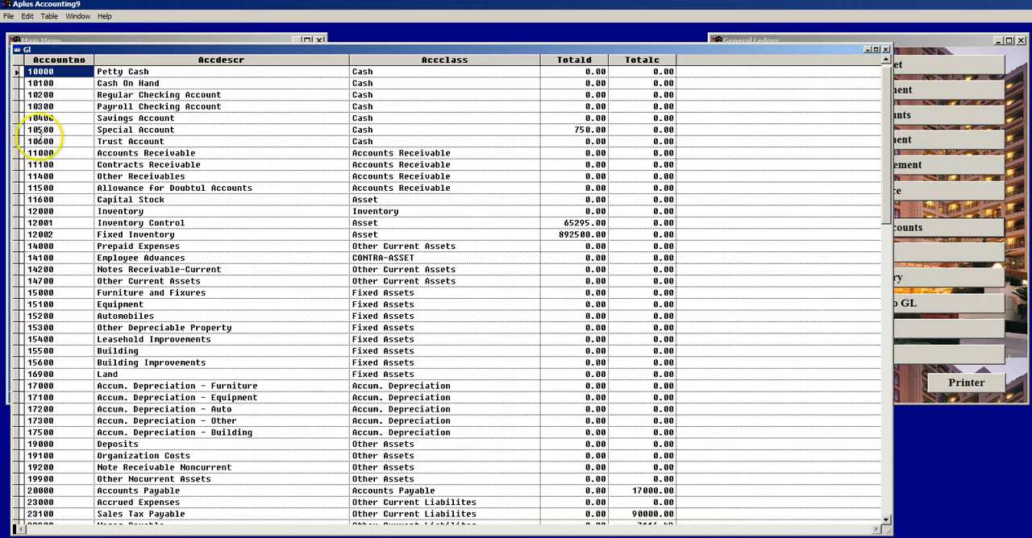
pyautogui.click(59, 129)
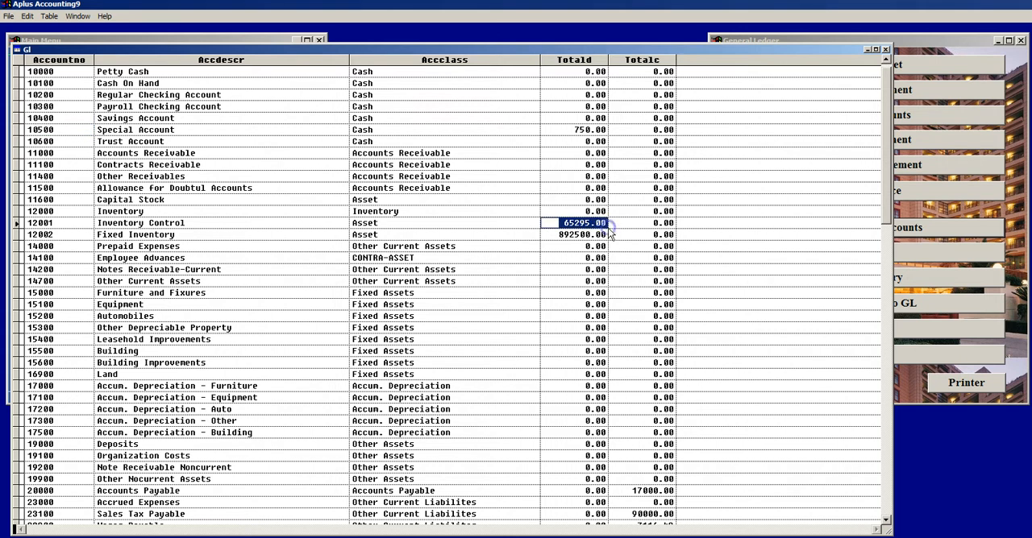
pyautogui.moveTo(610, 250)
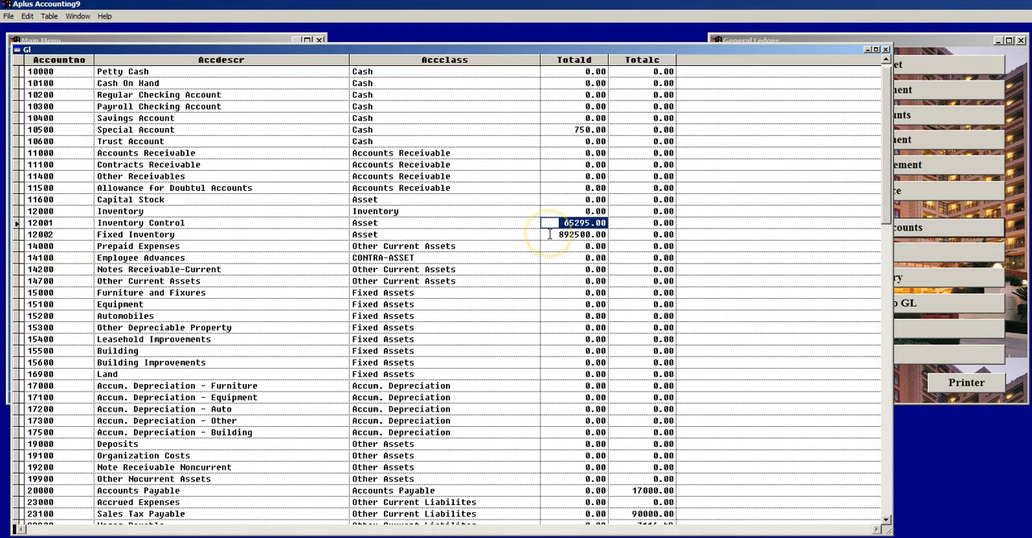
pyautogui.scroll(-3)
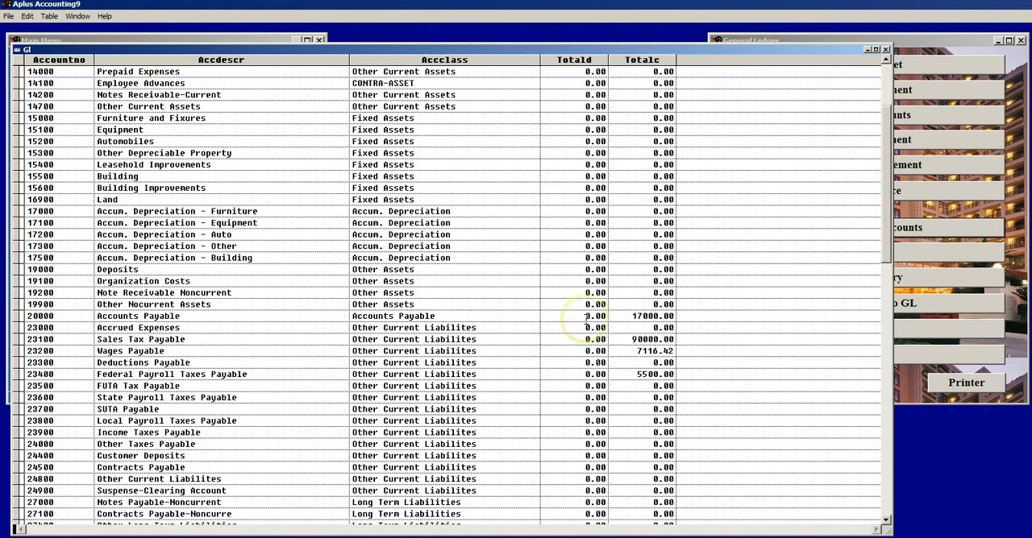
pyautogui.scroll(-3)
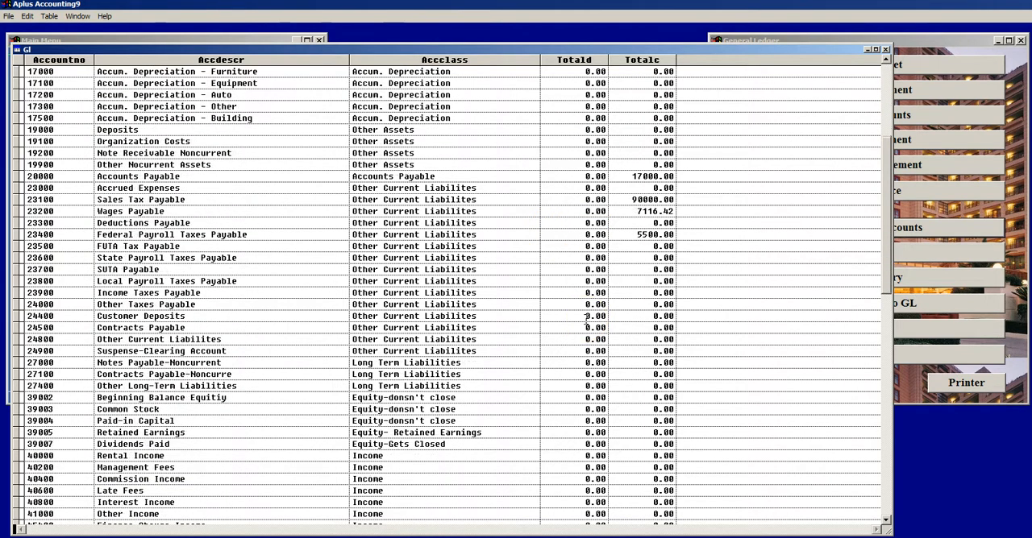
pyautogui.moveTo(208, 180)
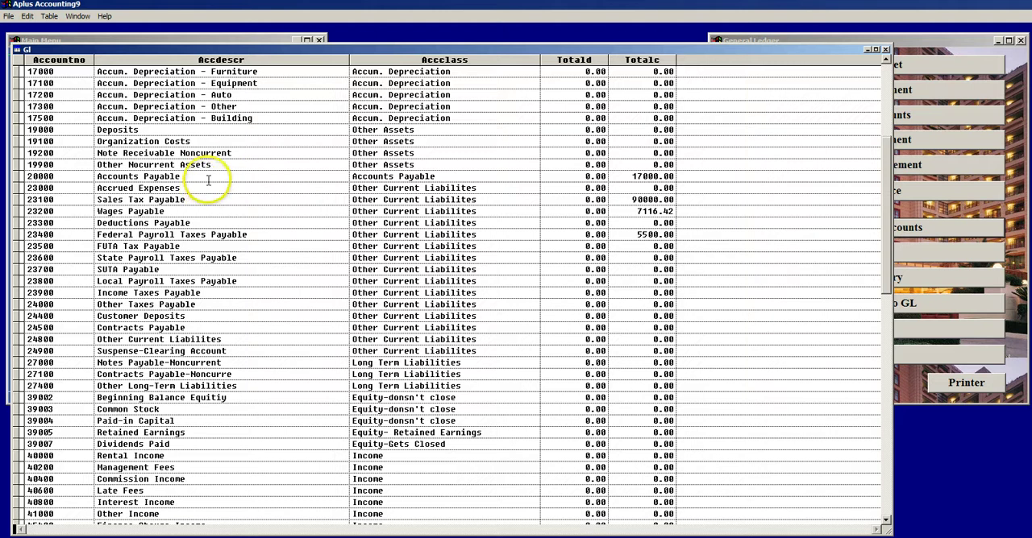
# Review Totald and Totalc columns, selecting Accounts Payable and Accum. Depreciation - Other rows.
pyautogui.click(138, 176)
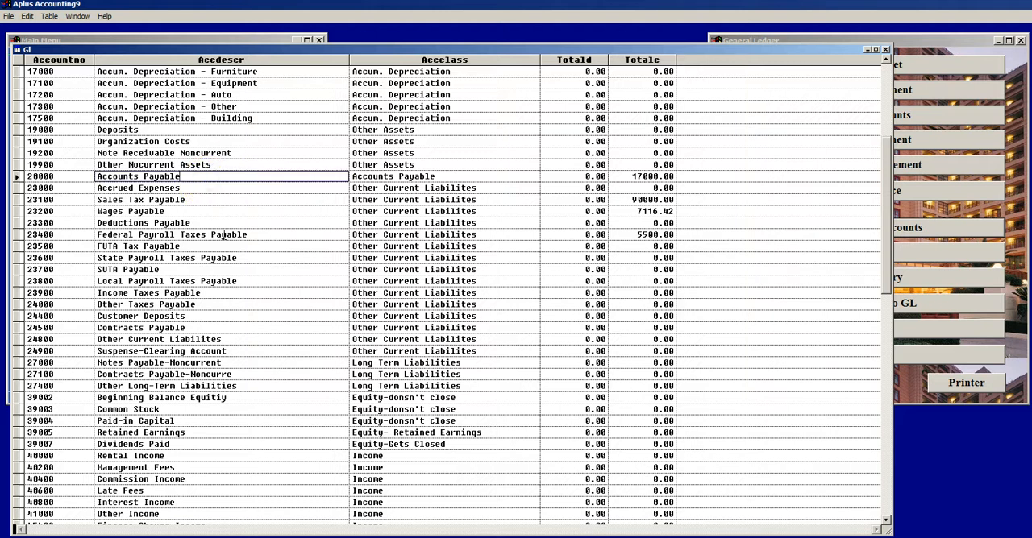
pyautogui.scroll(-3)
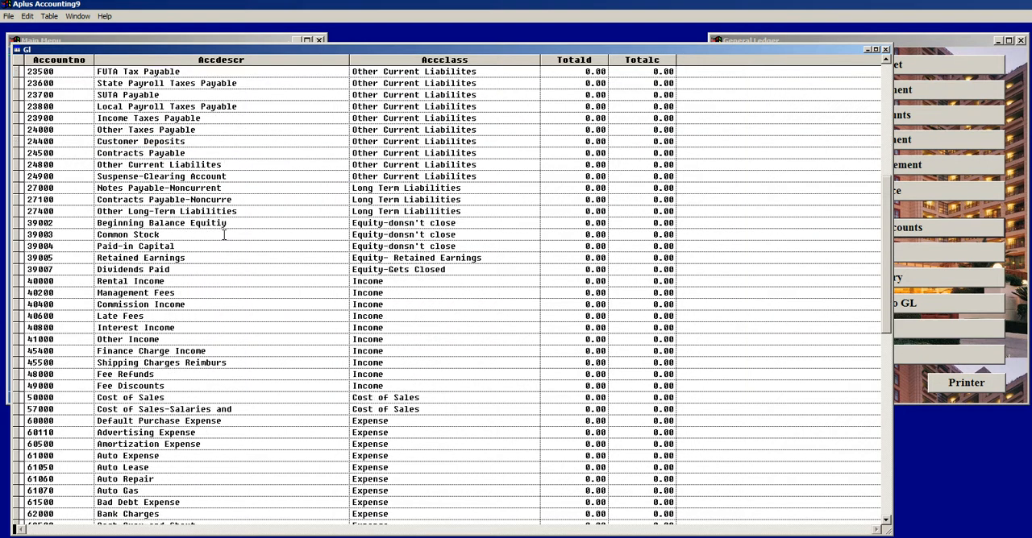
pyautogui.scroll(-3)
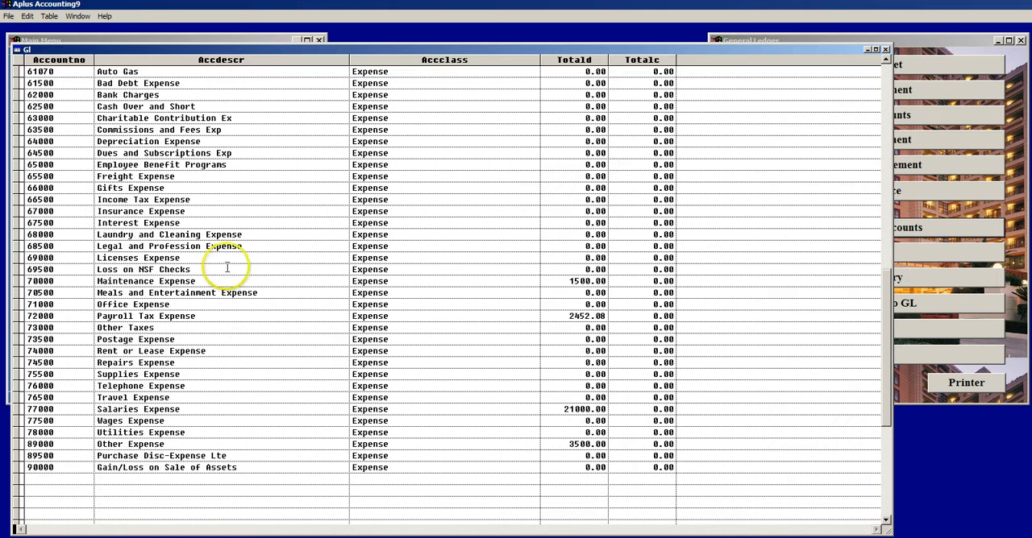
pyautogui.moveTo(210, 316)
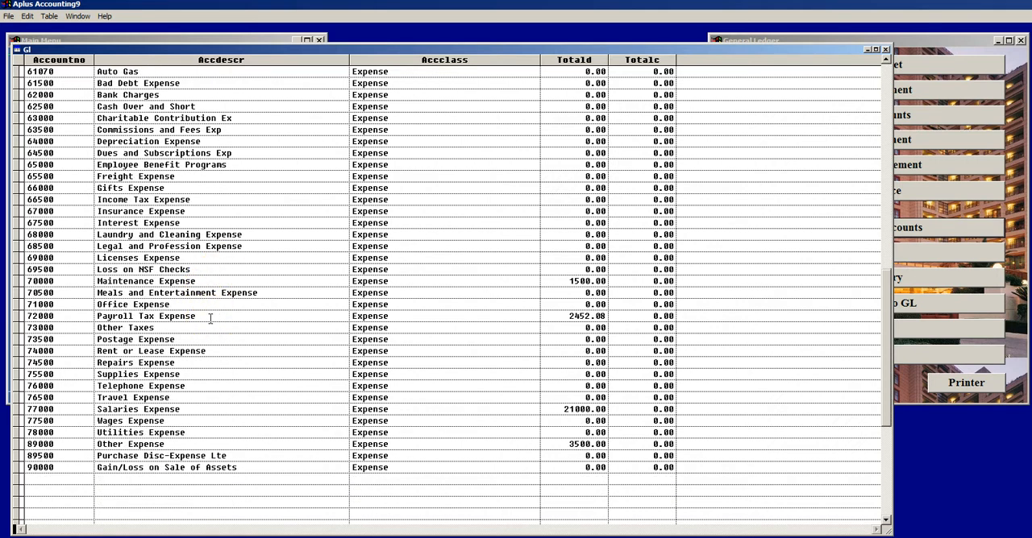
pyautogui.scroll(3)
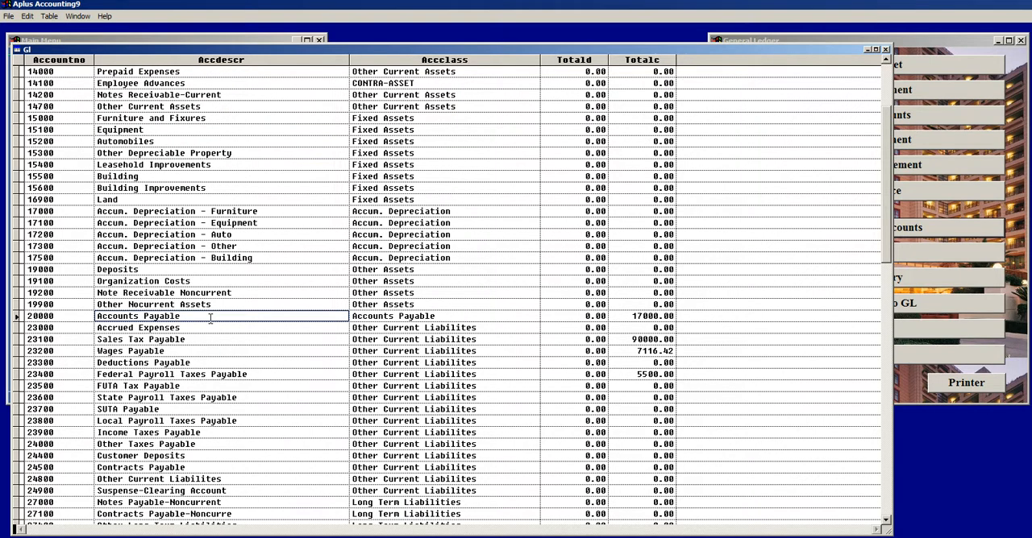
pyautogui.click(444, 245)
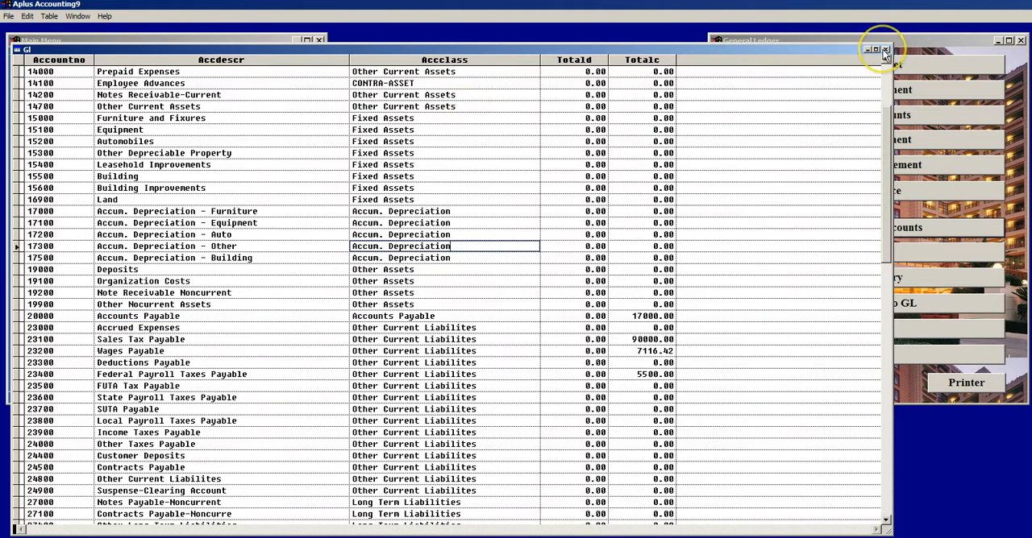
pyautogui.moveTo(884, 55)
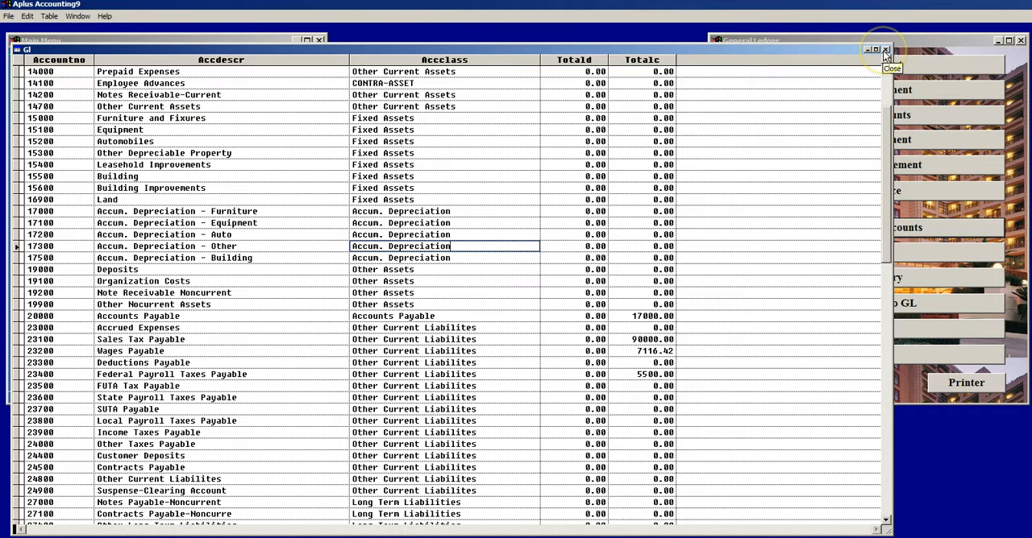
# Close the chart of accounts grid and bring up the GL Trial Balance report preview.
pyautogui.click(884, 48)
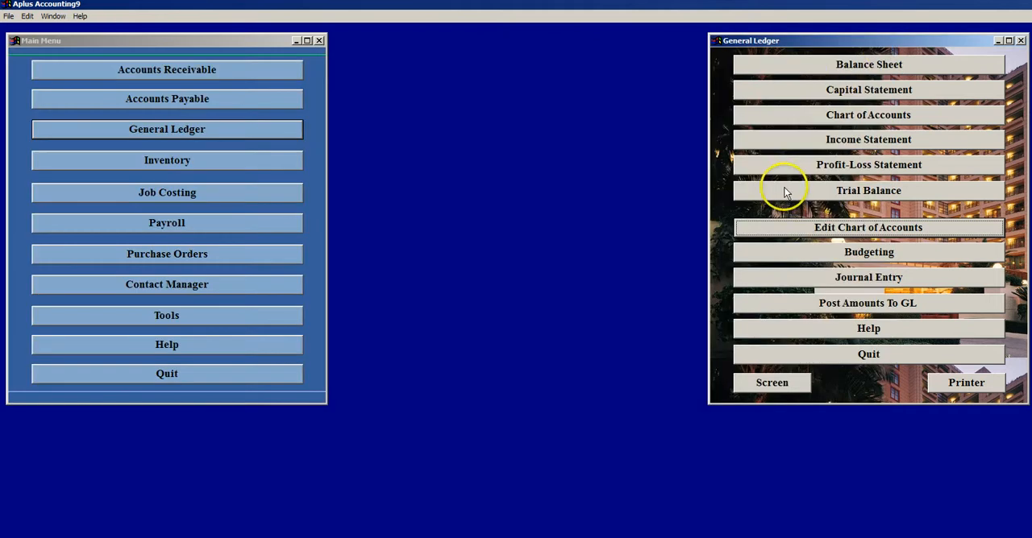
pyautogui.click(867, 190)
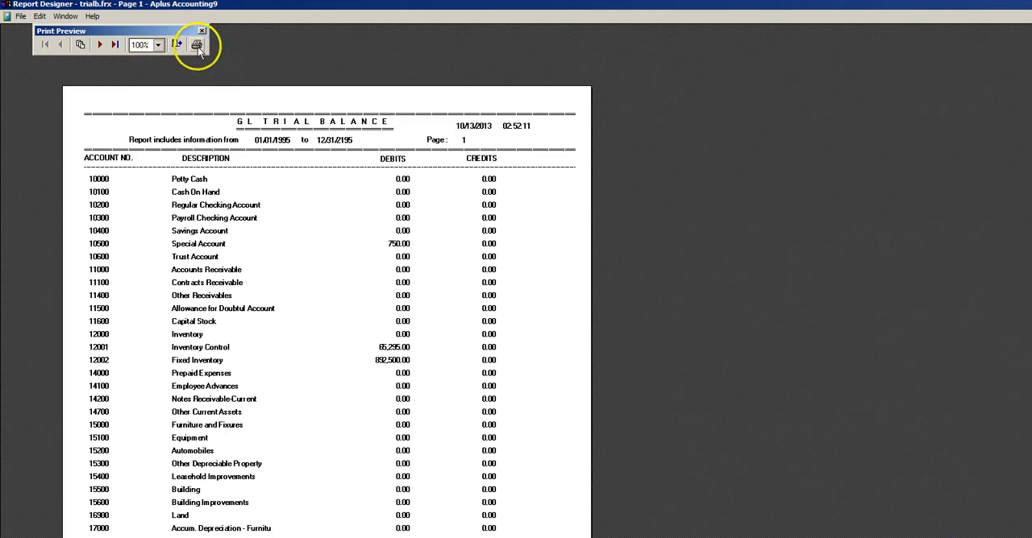
pyautogui.moveTo(100, 45)
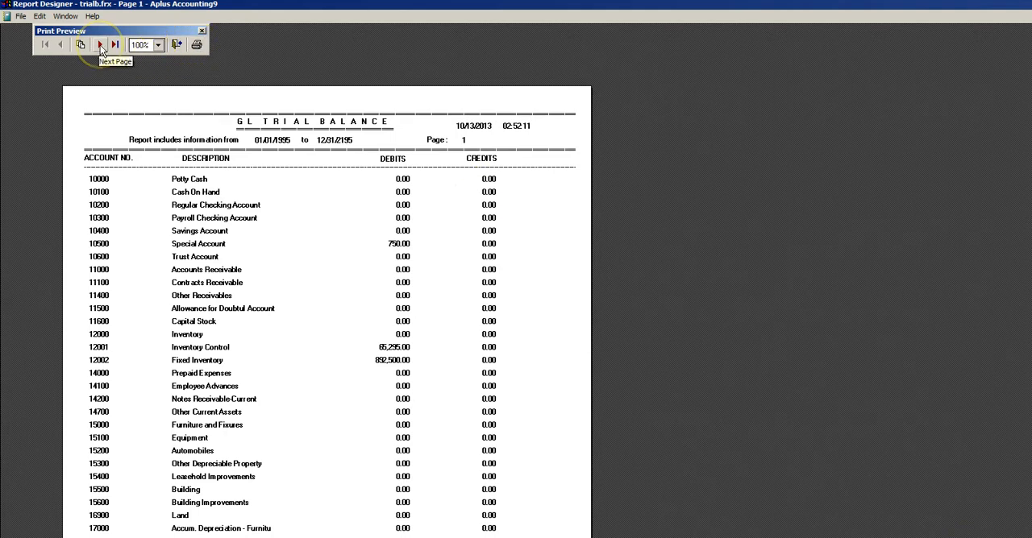
# Page the trial balance preview to its final page 3 with totals, then close the preview.
pyautogui.click(100, 46)
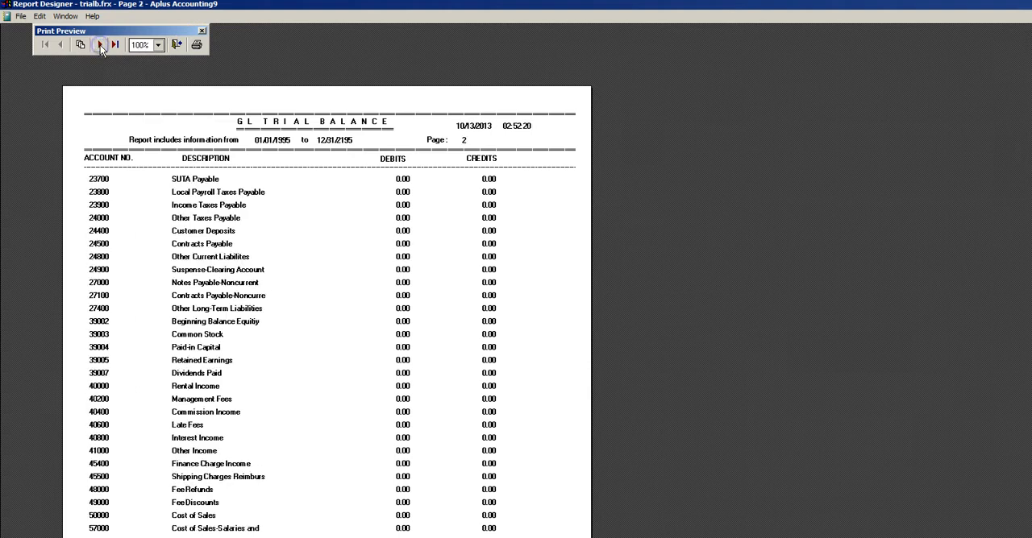
pyautogui.click(100, 45)
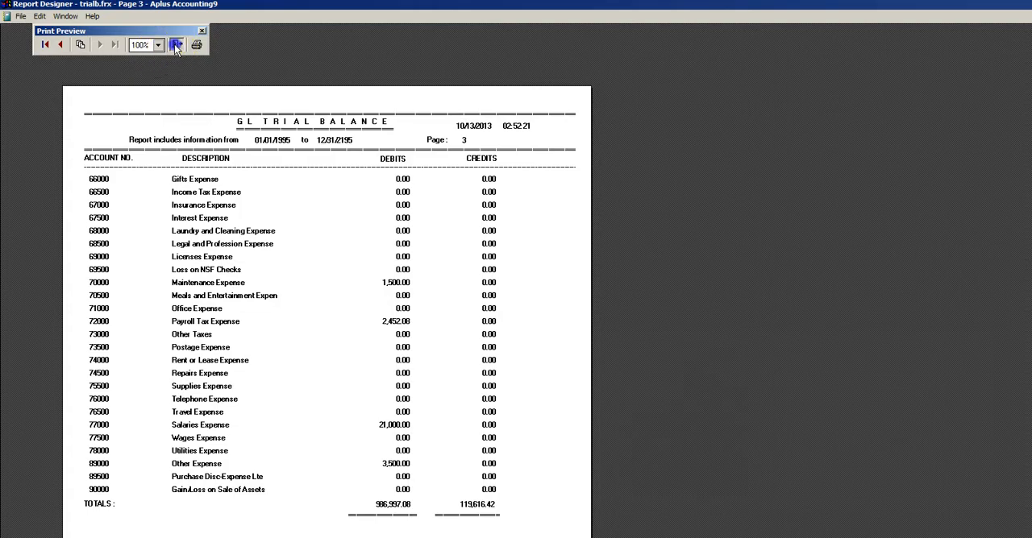
pyautogui.click(202, 30)
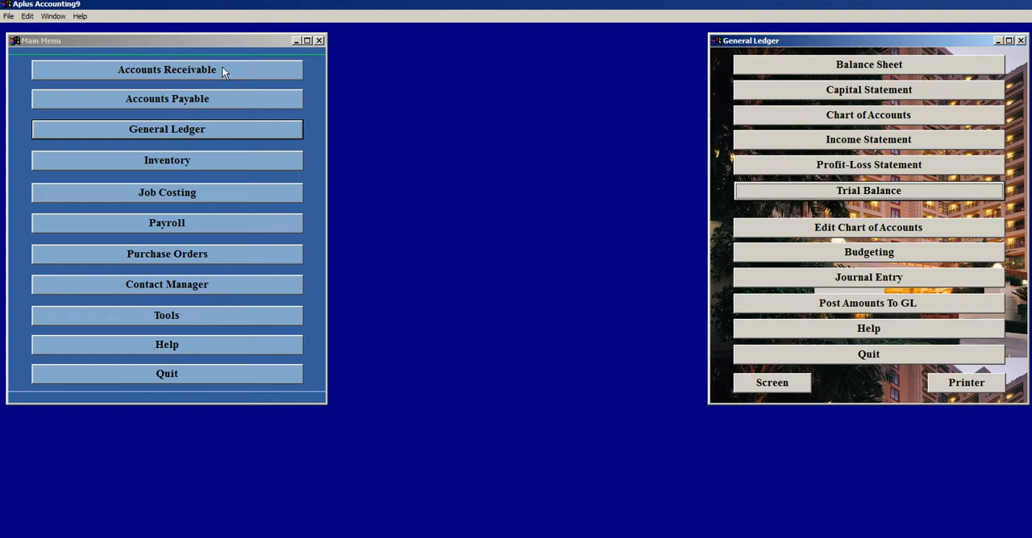
pyautogui.moveTo(548, 115)
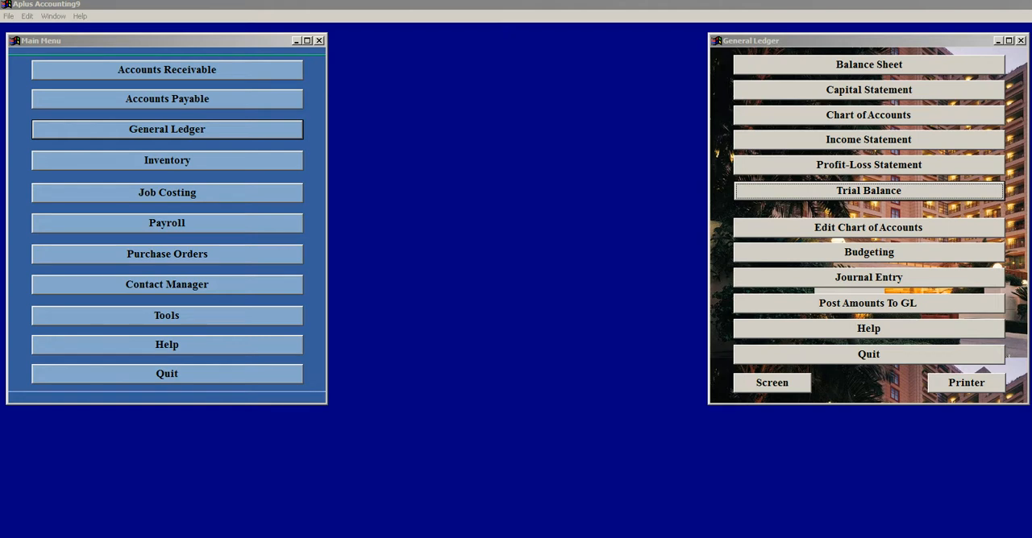
pyautogui.moveTo(777, 235)
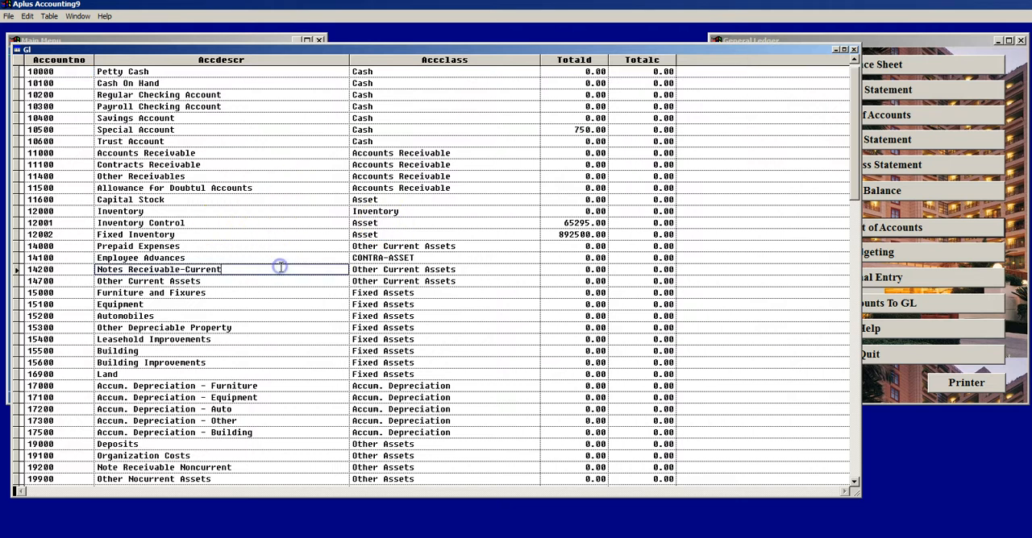
pyautogui.moveTo(854, 484)
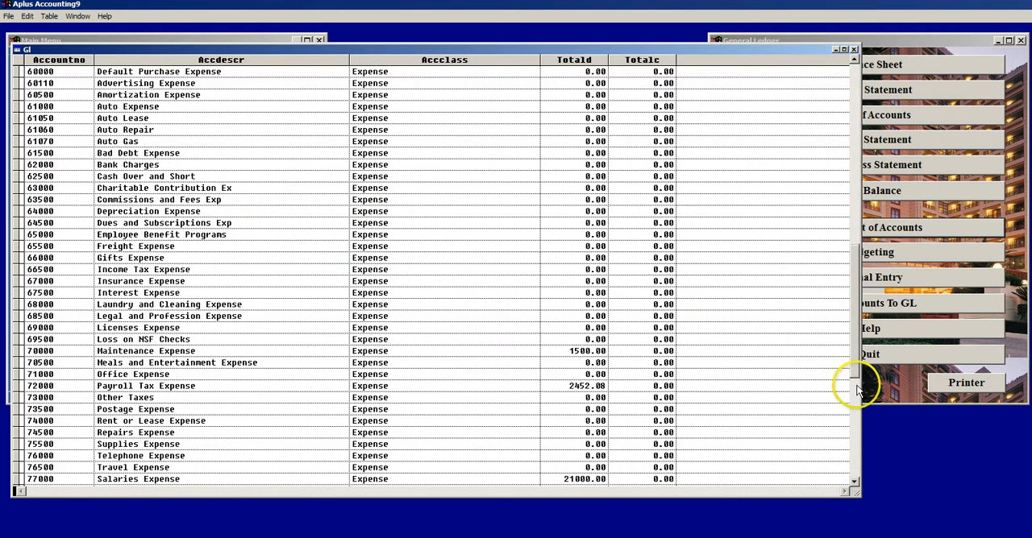
pyautogui.scroll(3)
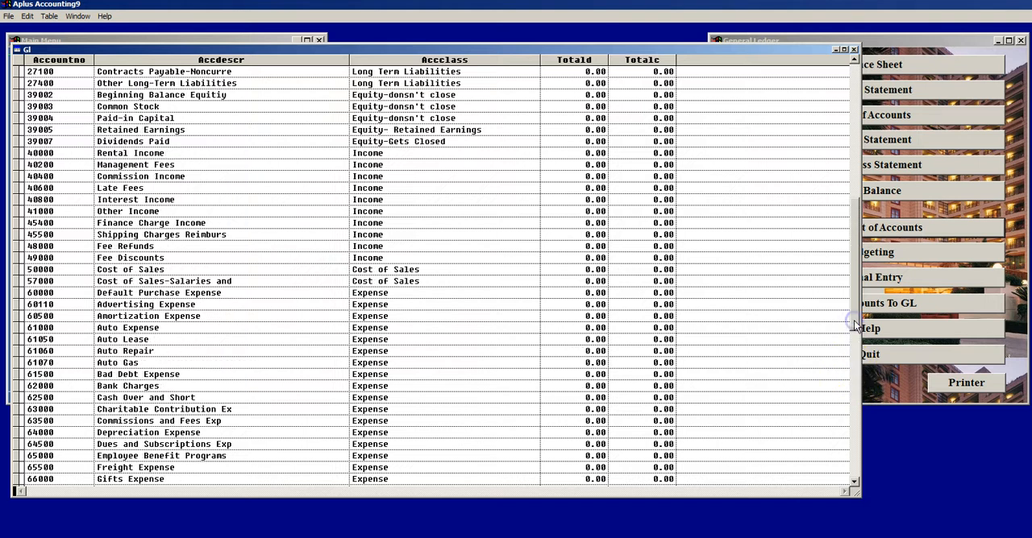
pyautogui.scroll(3)
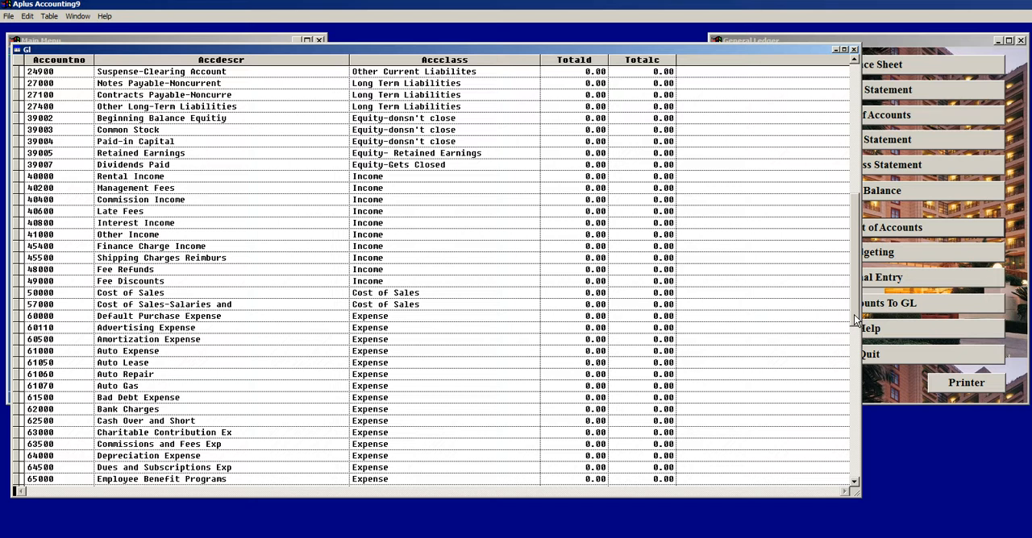
pyautogui.moveTo(861, 453)
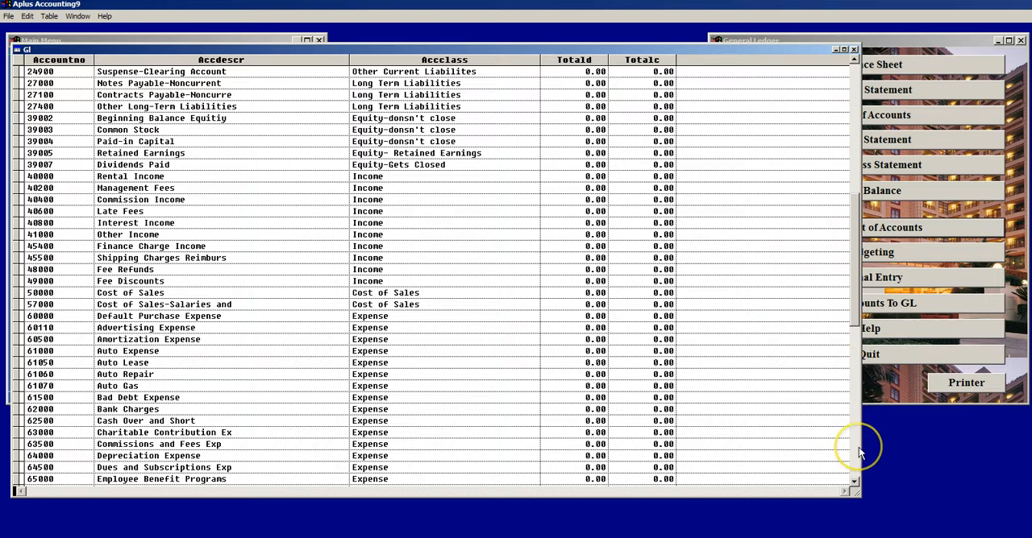
pyautogui.scroll(-3)
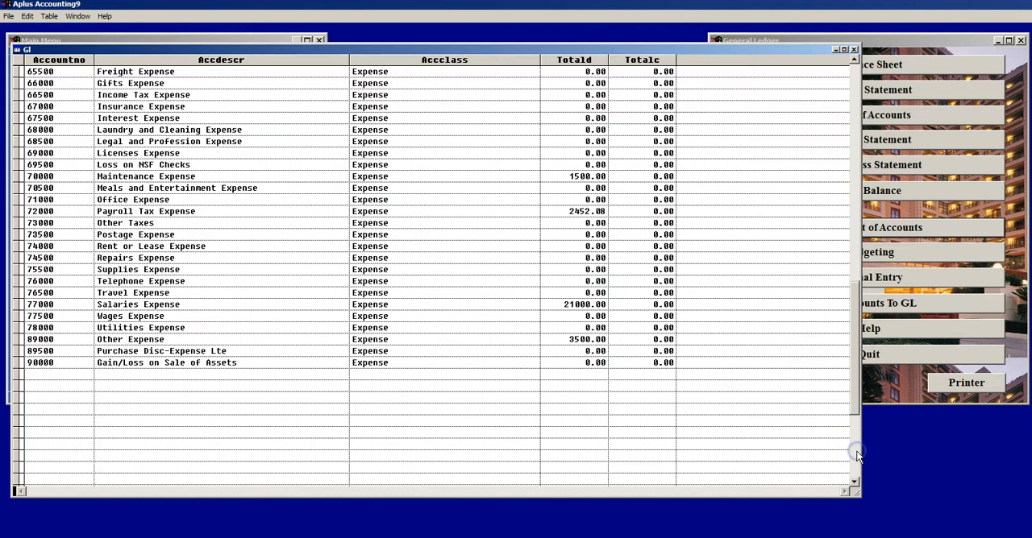
pyautogui.moveTo(814, 245)
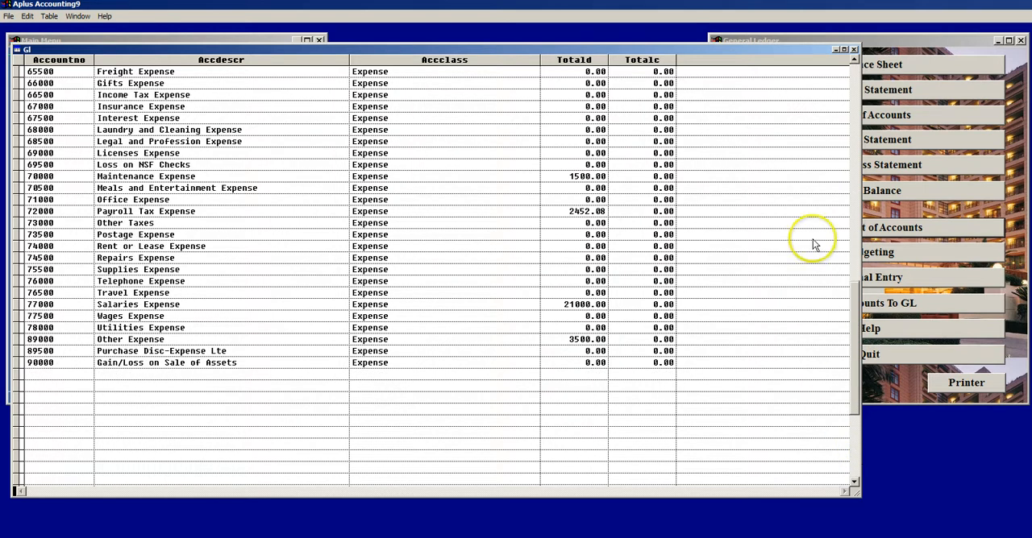
pyautogui.moveTo(815, 245)
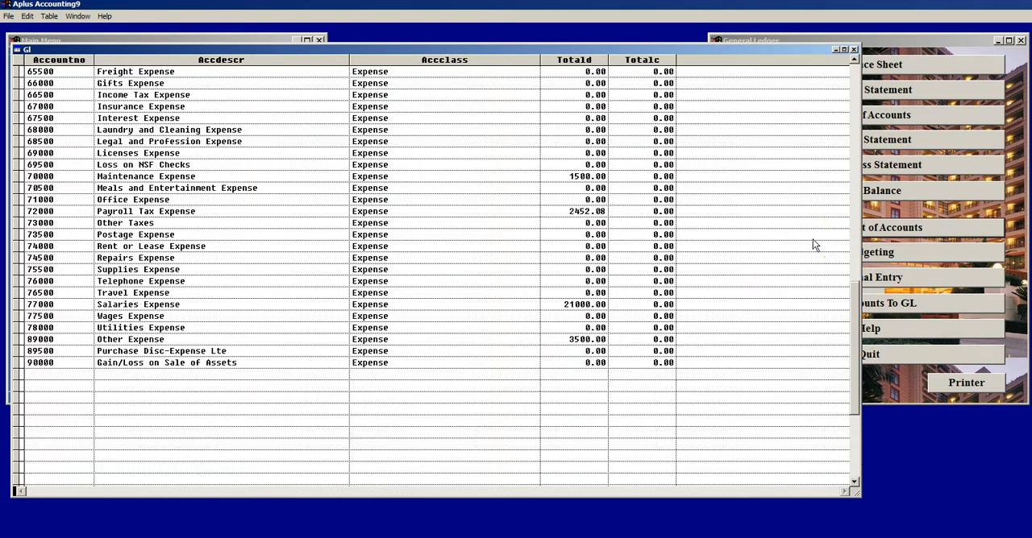
pyautogui.scroll(3)
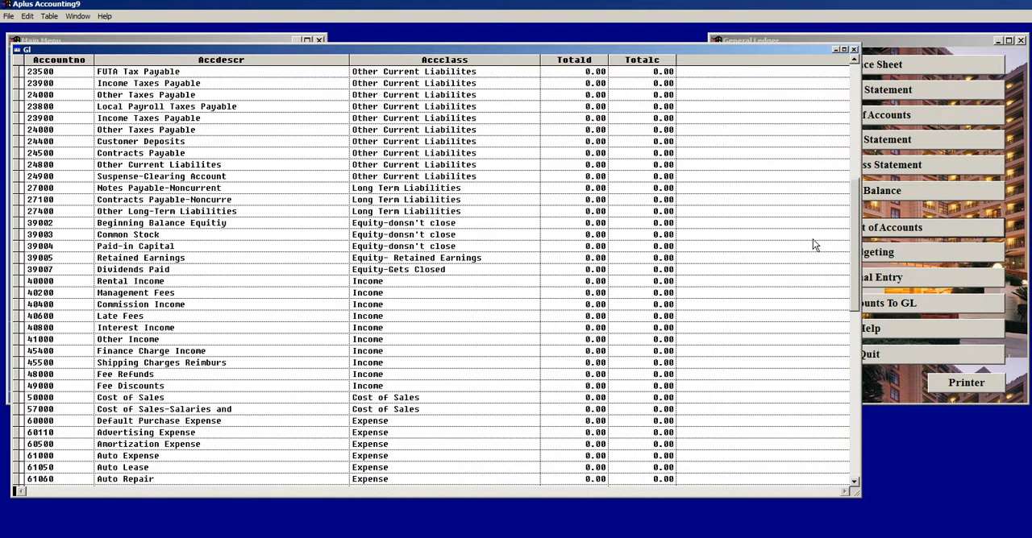
pyautogui.scroll(3)
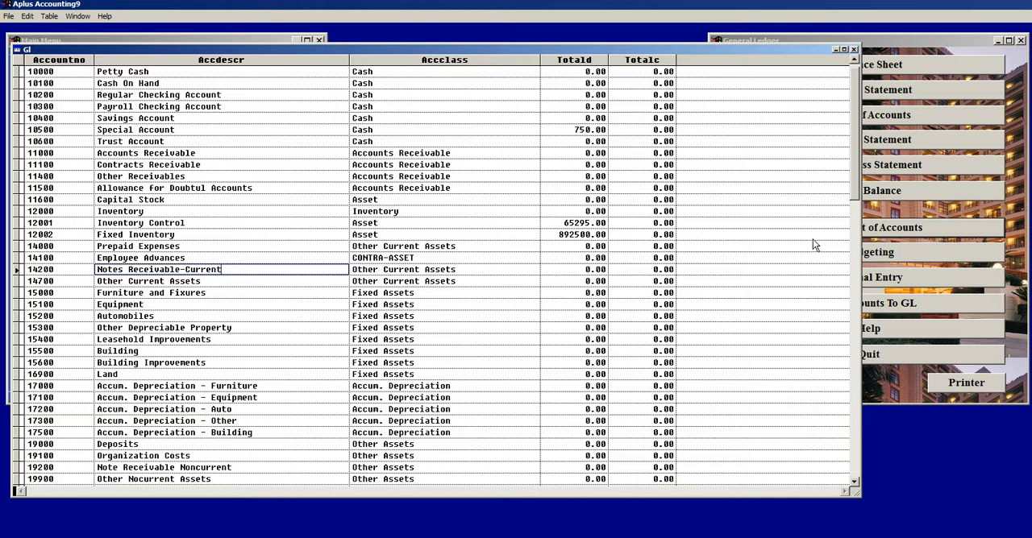
pyautogui.moveTo(698, 81)
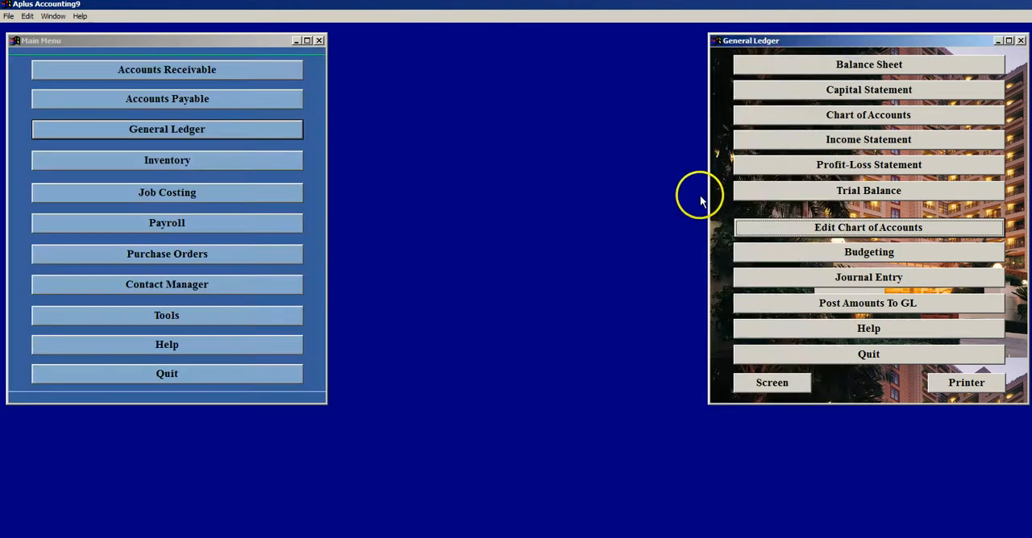
pyautogui.moveTo(682, 214)
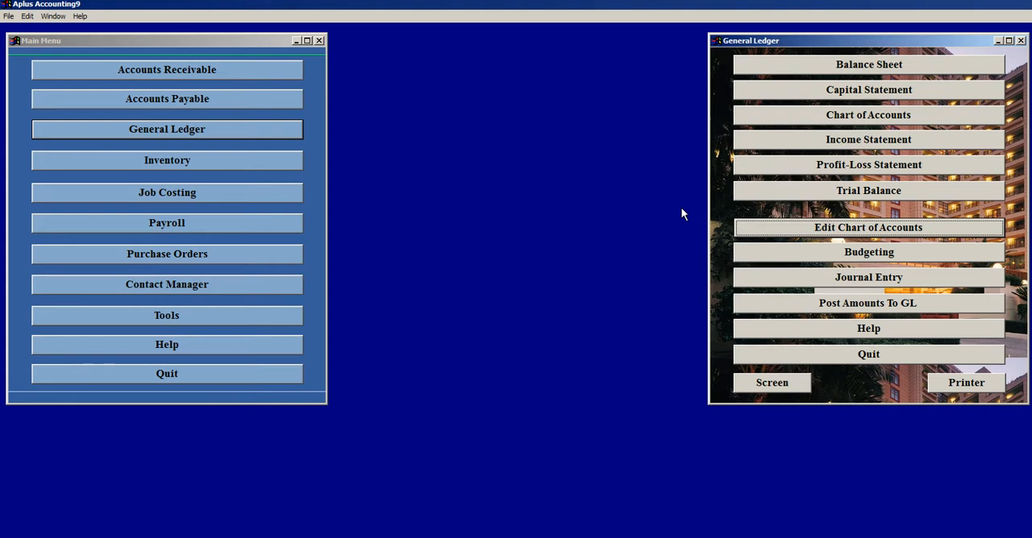
pyautogui.moveTo(925, 332)
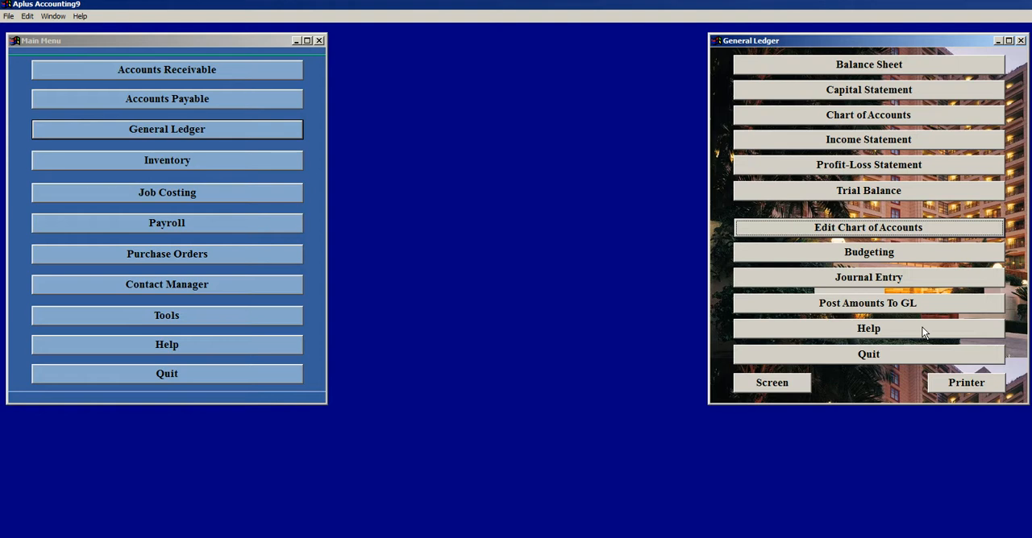
# Display the General Ledger Help diagram showing modules feeding into posting.
pyautogui.click(867, 328)
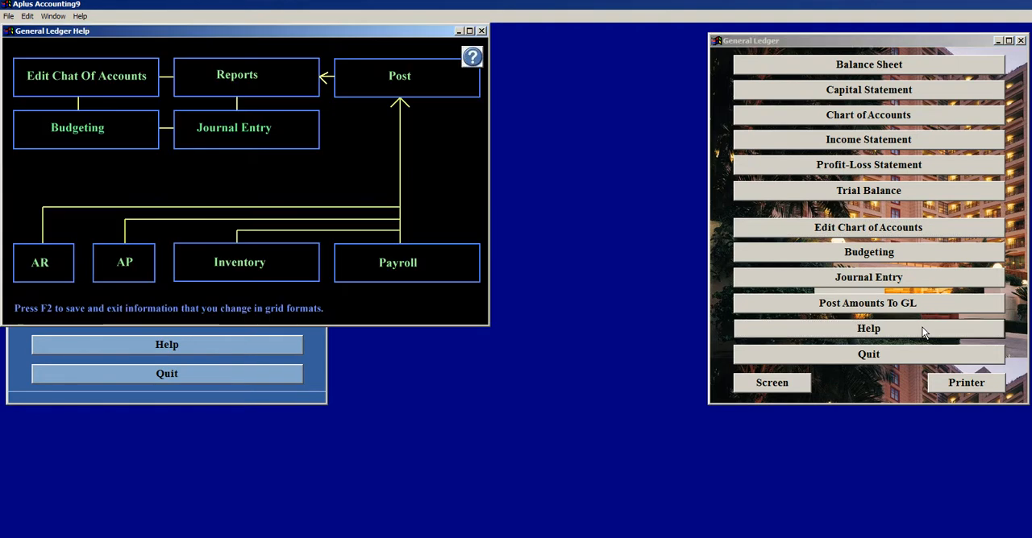
pyautogui.moveTo(471, 282)
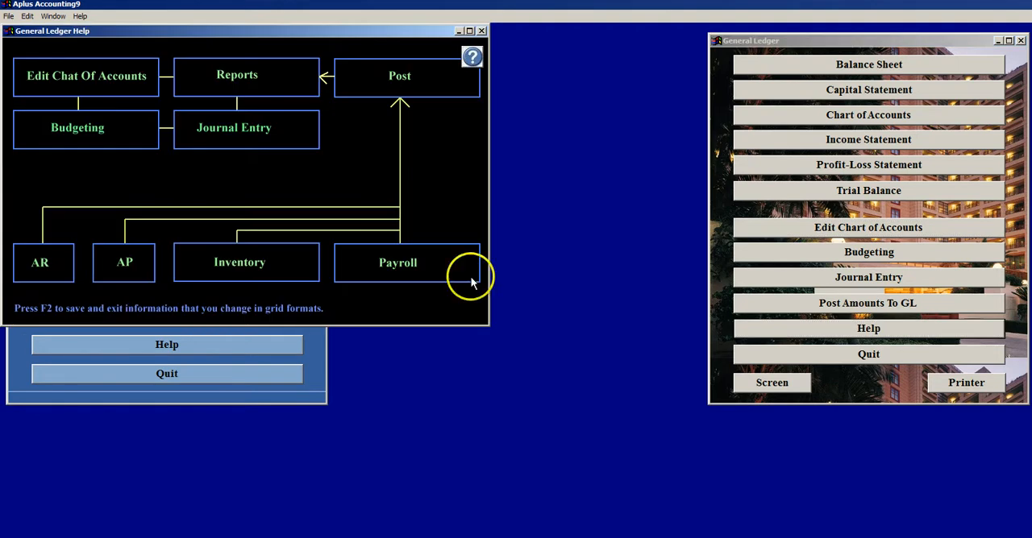
pyautogui.moveTo(206, 116)
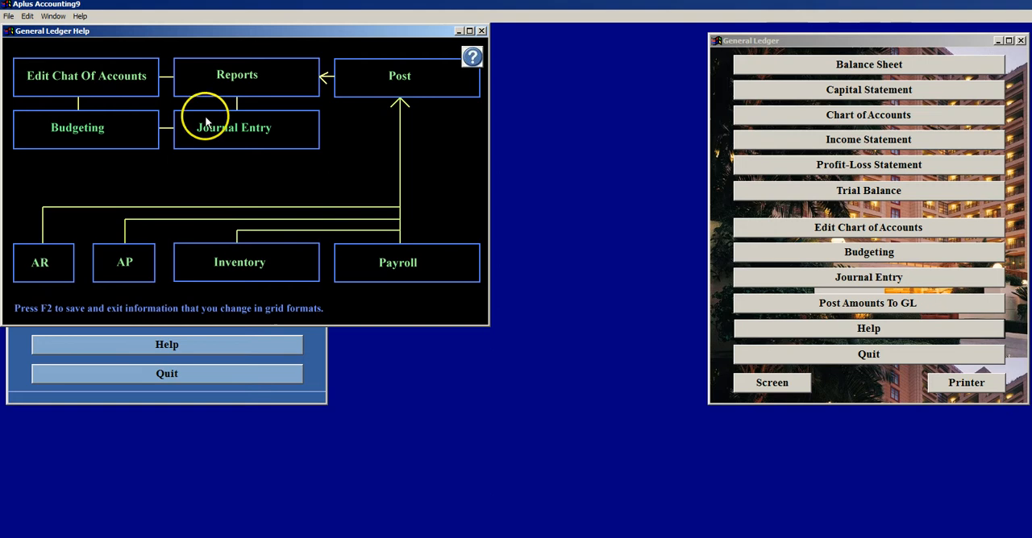
pyautogui.moveTo(411, 148)
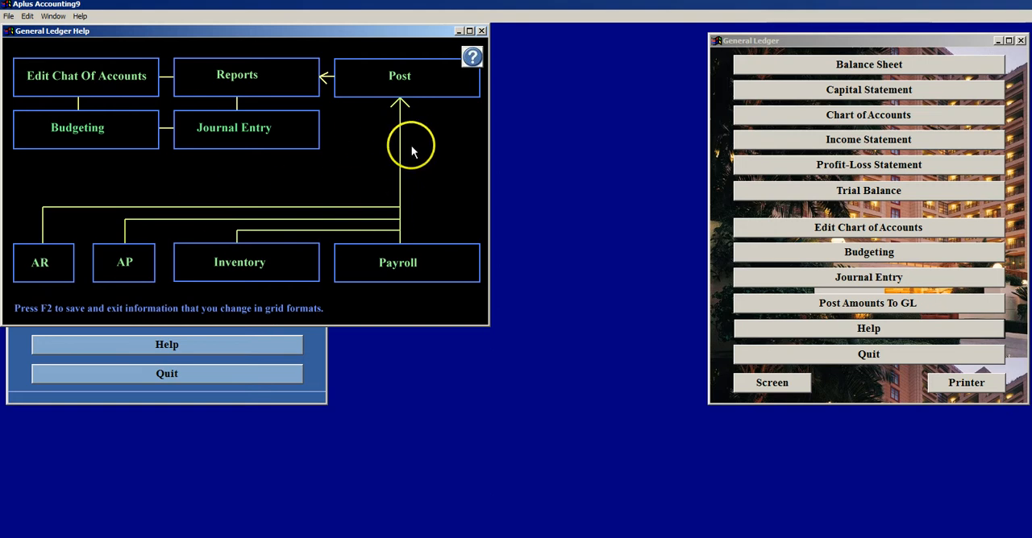
pyautogui.moveTo(429, 145)
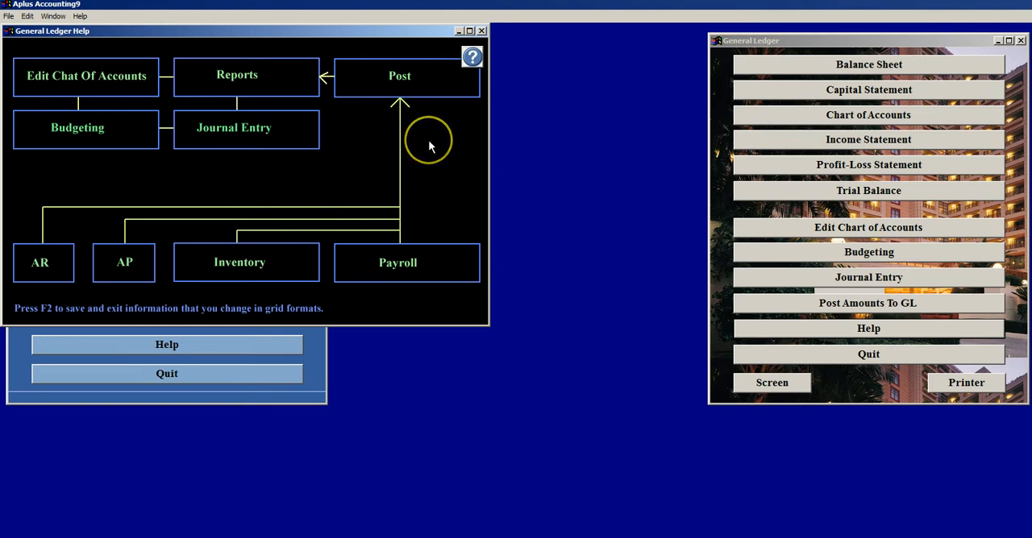
pyautogui.moveTo(429, 147)
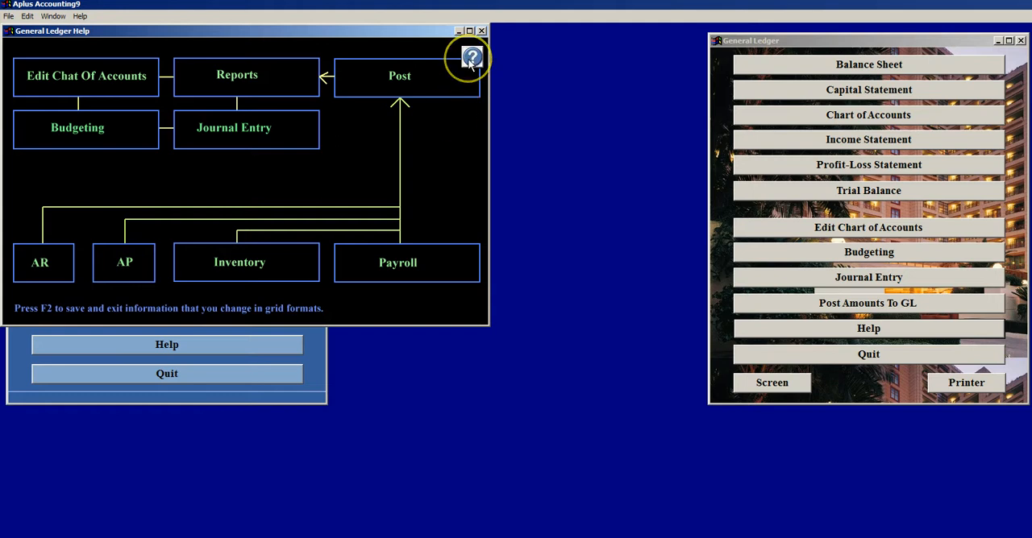
pyautogui.moveTo(471, 63)
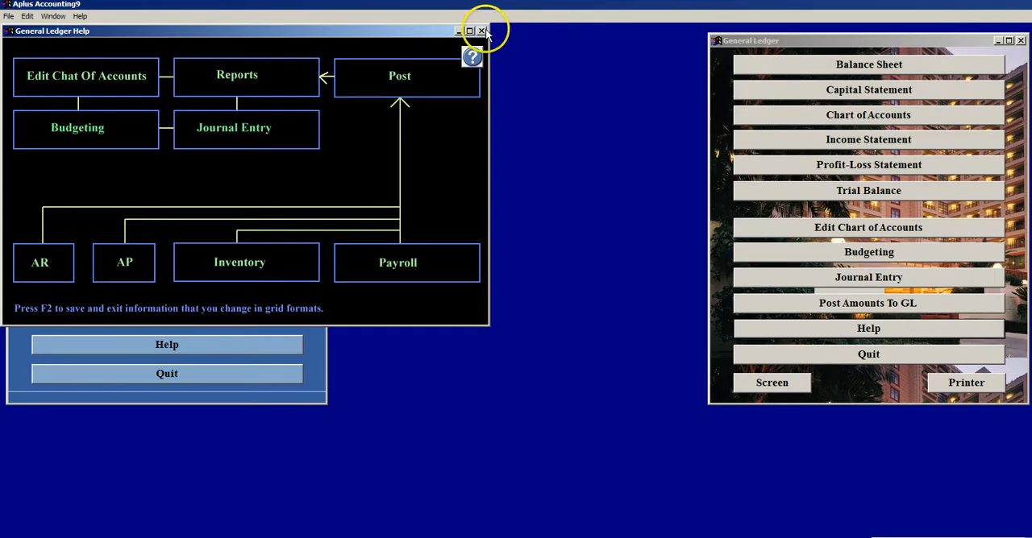
pyautogui.click(480, 31)
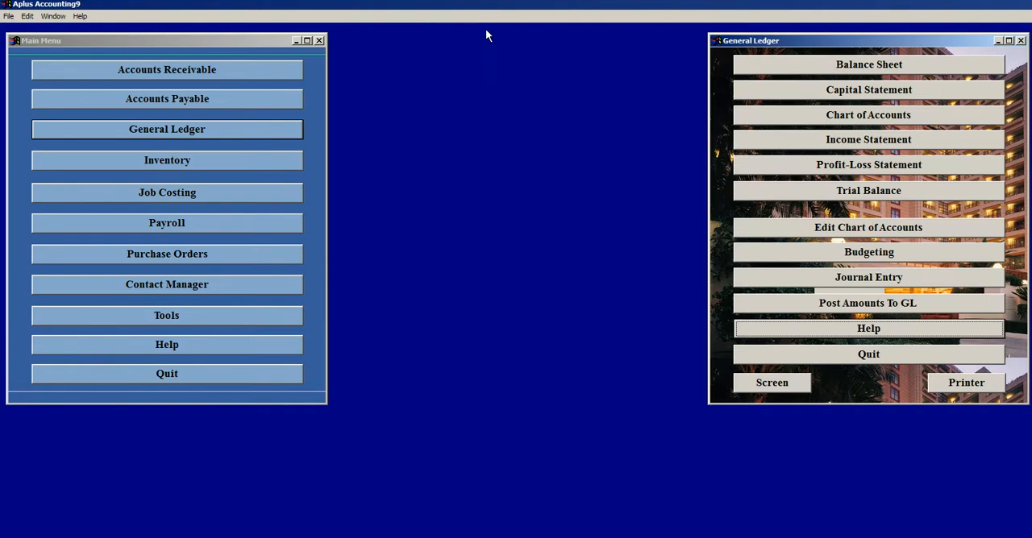
pyautogui.moveTo(475, 110)
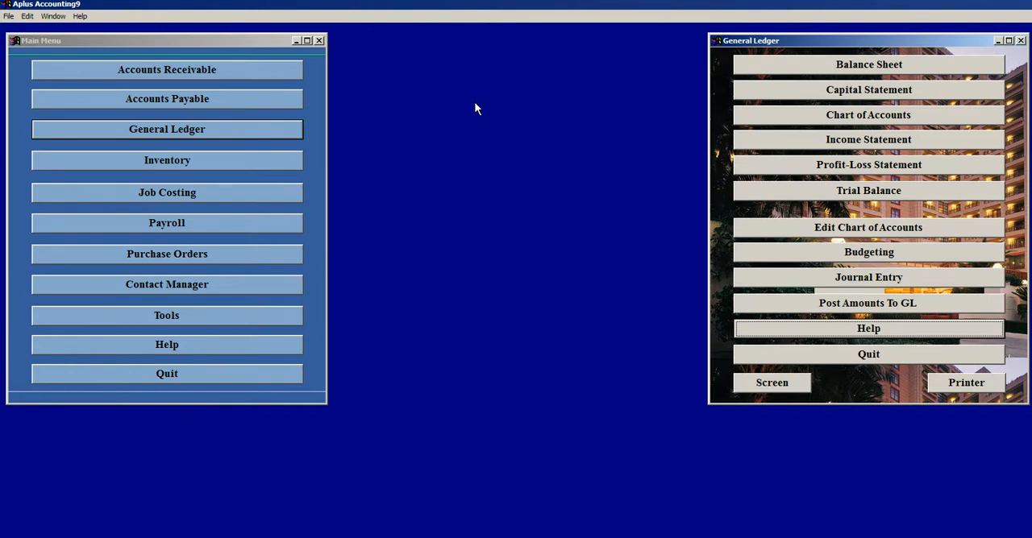
pyautogui.moveTo(863, 71)
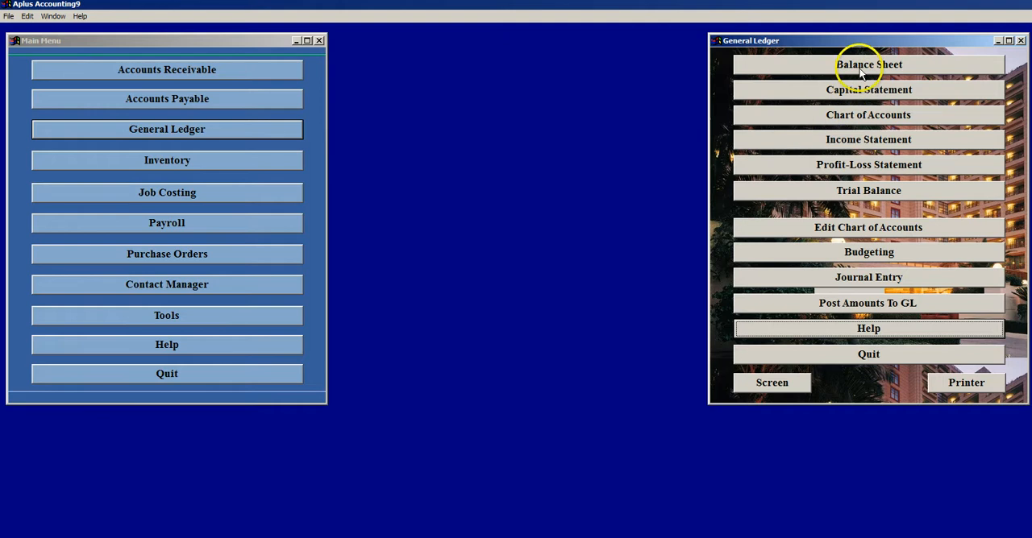
pyautogui.moveTo(862, 84)
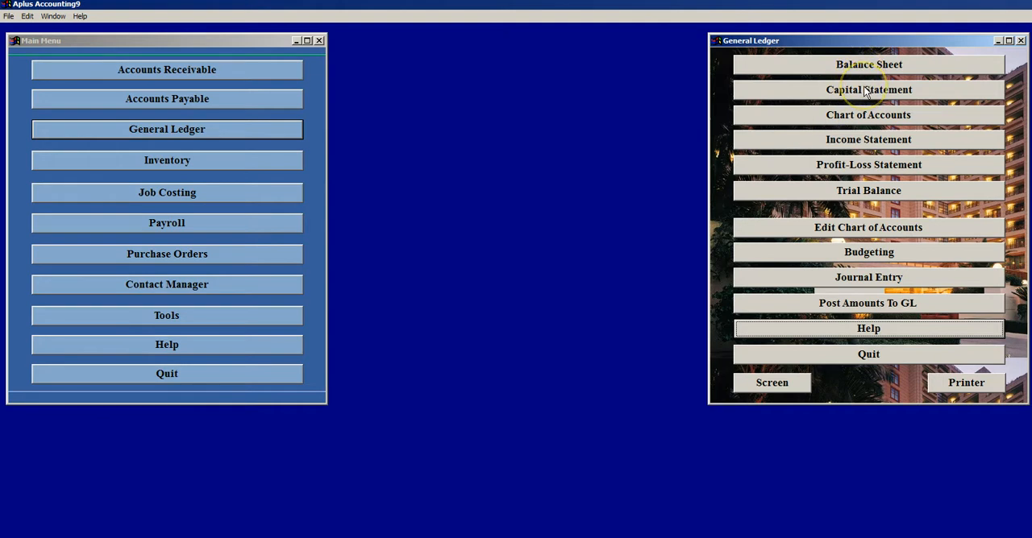
pyautogui.moveTo(862, 116)
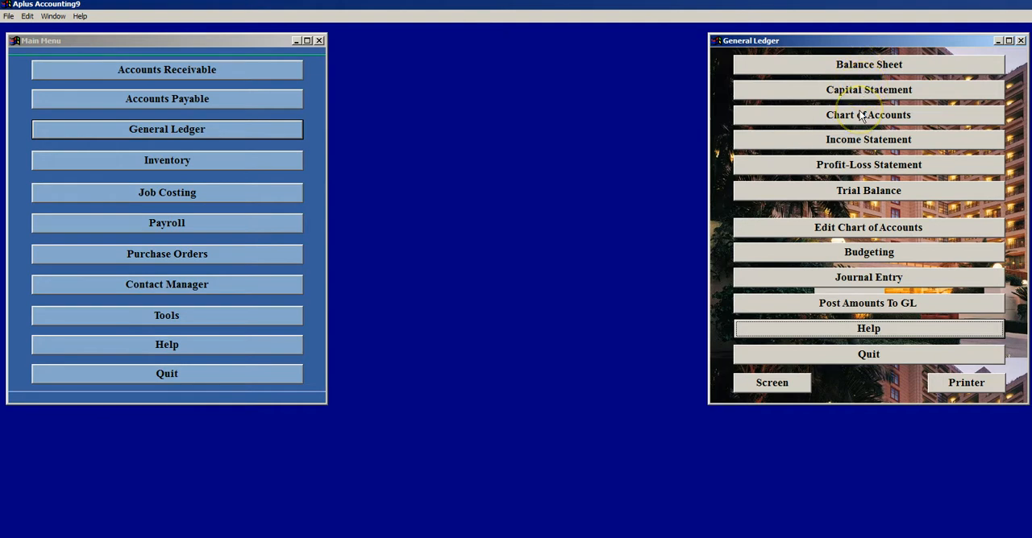
pyautogui.moveTo(857, 143)
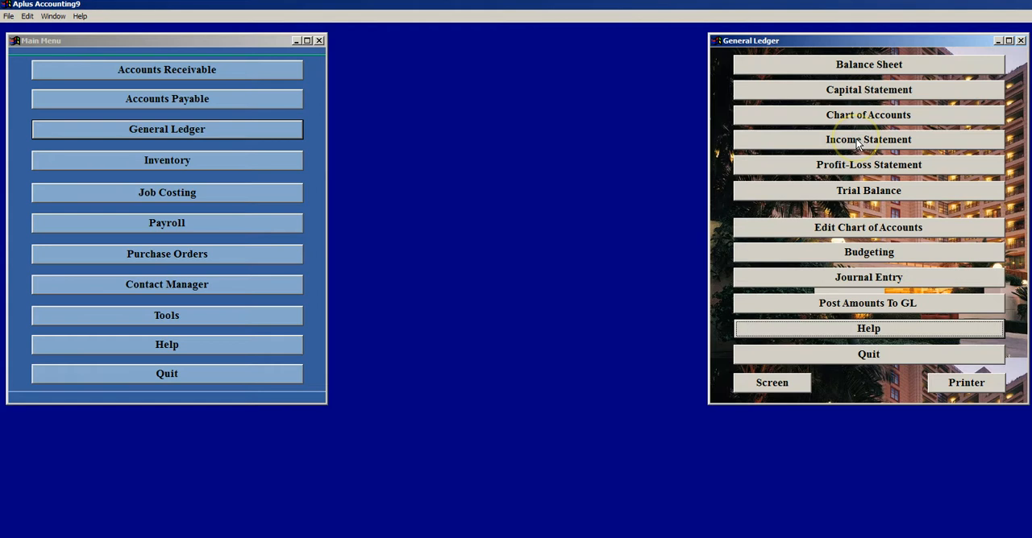
pyautogui.moveTo(857, 169)
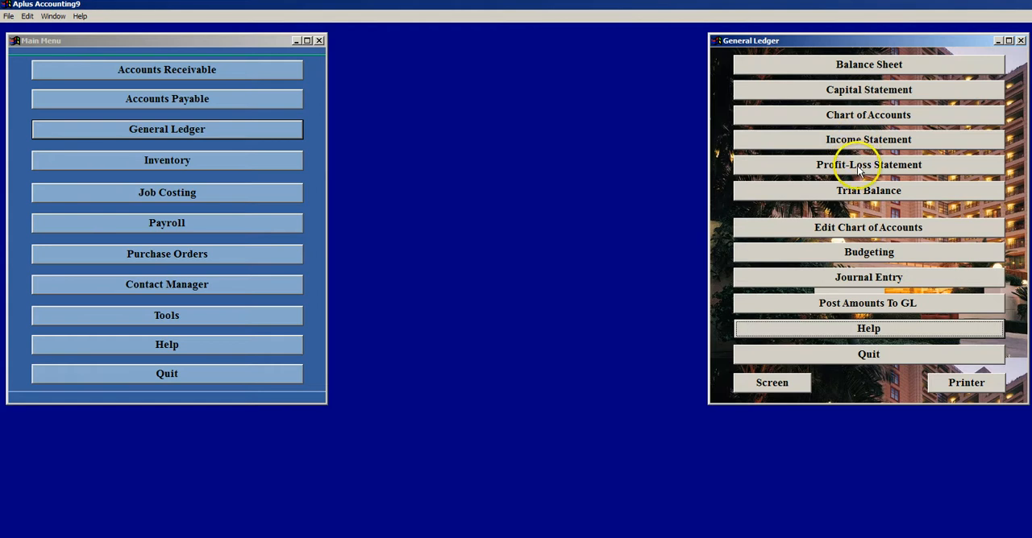
pyautogui.moveTo(862, 177)
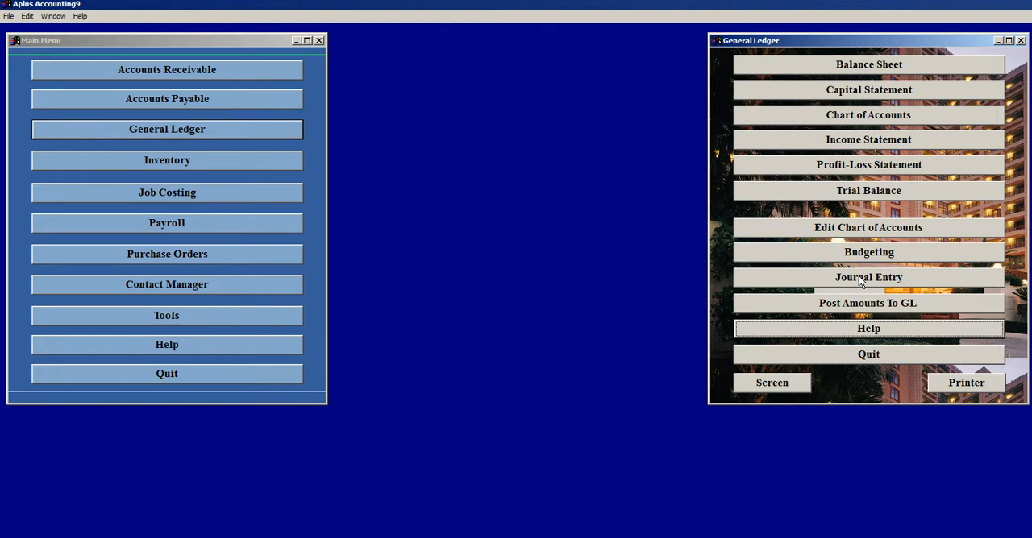
pyautogui.click(867, 277)
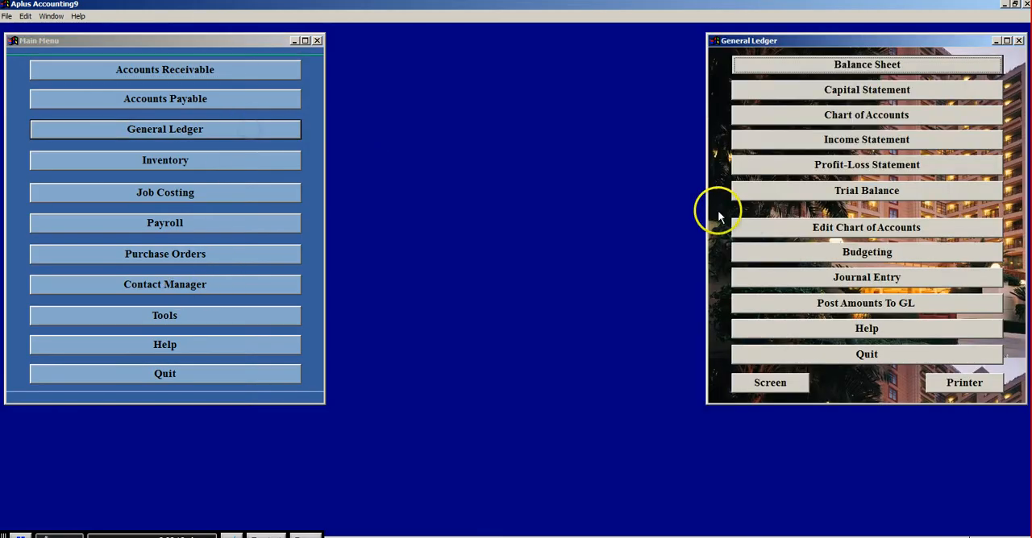
pyautogui.moveTo(788, 278)
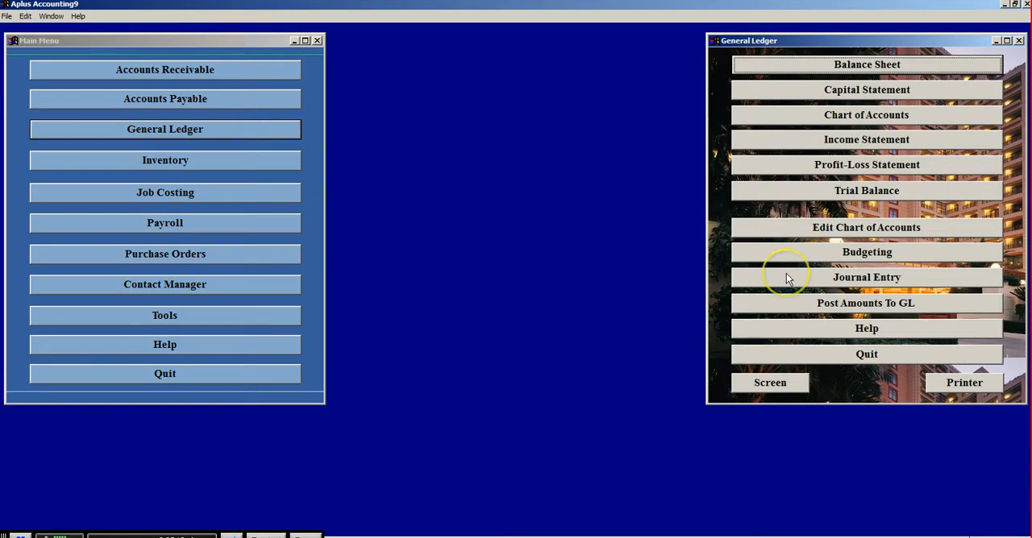
# Add a new journal entry and choose account 11000 Accounts Receivable from the lookup.
pyautogui.click(867, 278)
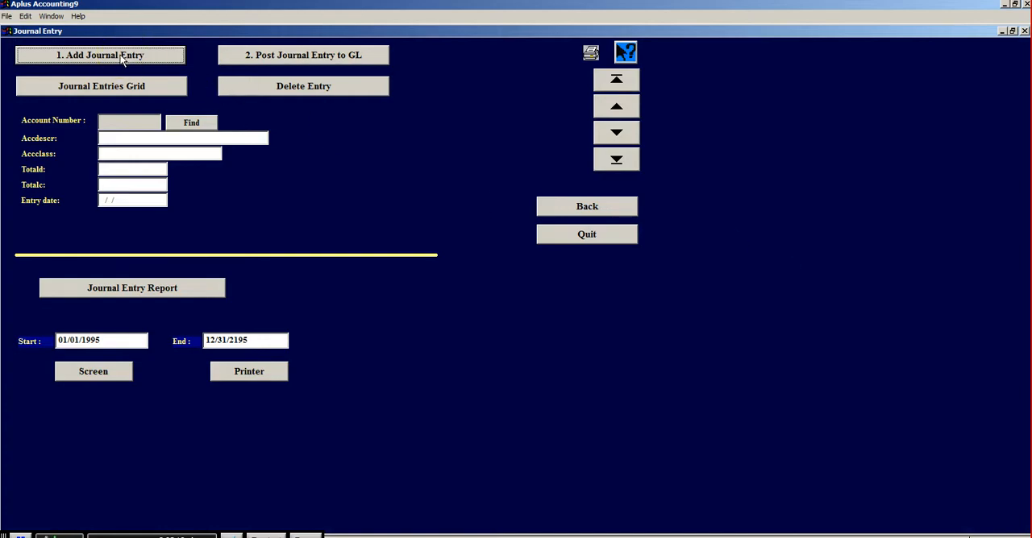
pyautogui.click(100, 55)
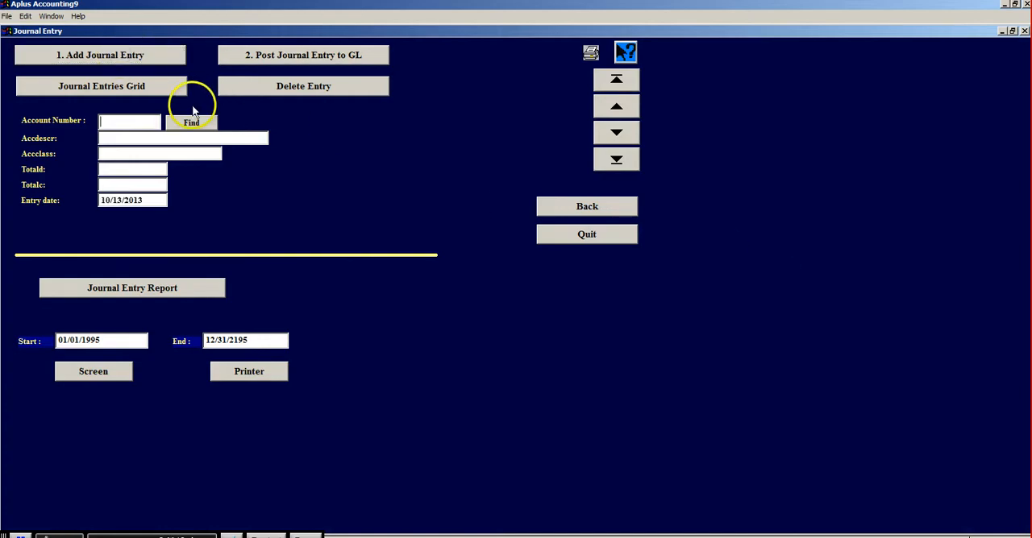
pyautogui.click(190, 123)
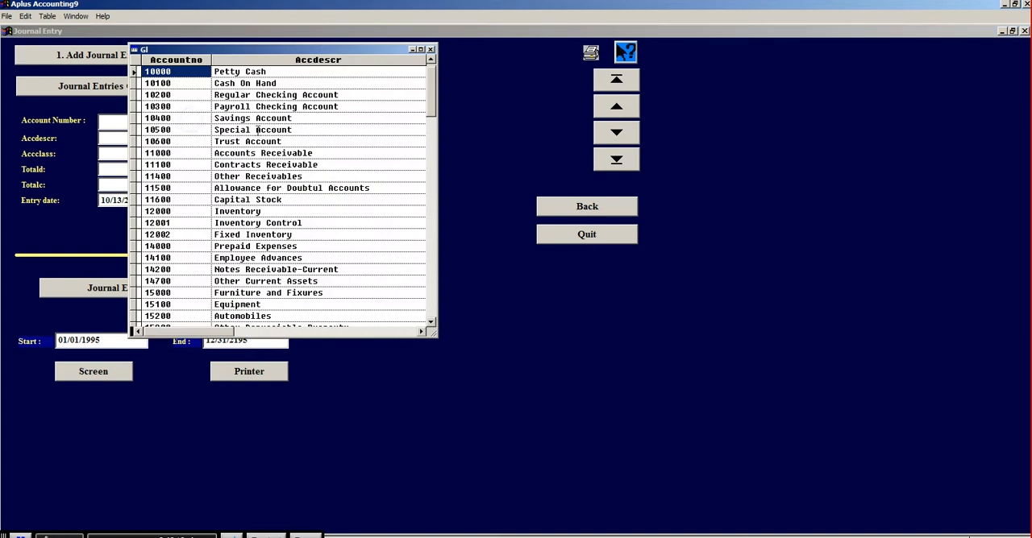
pyautogui.moveTo(345, 158)
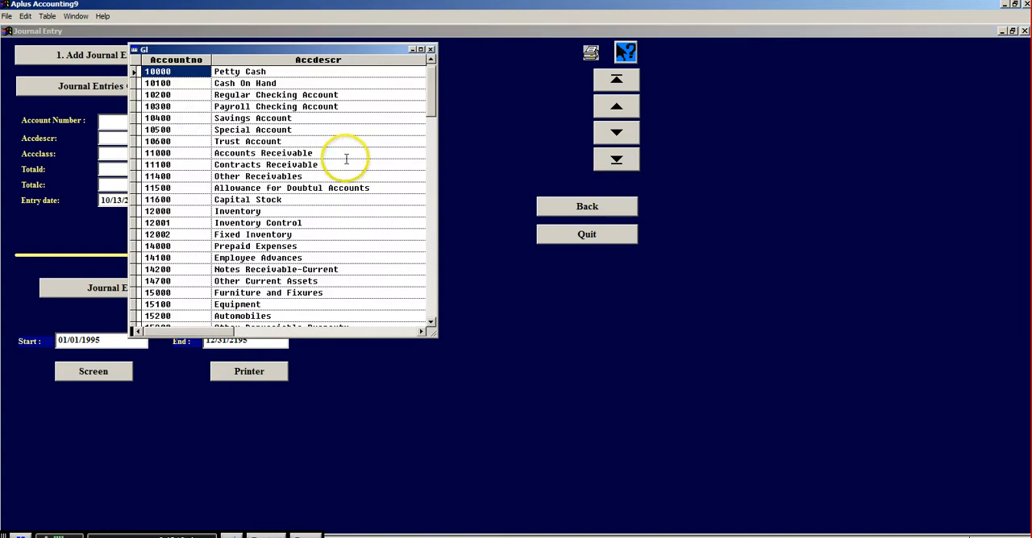
pyautogui.click(265, 153)
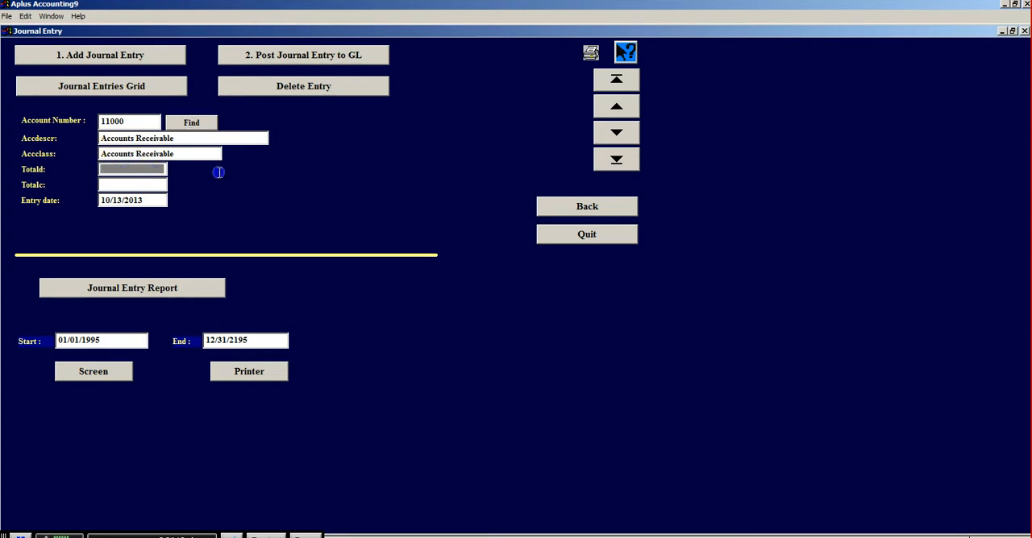
pyautogui.moveTo(229, 178)
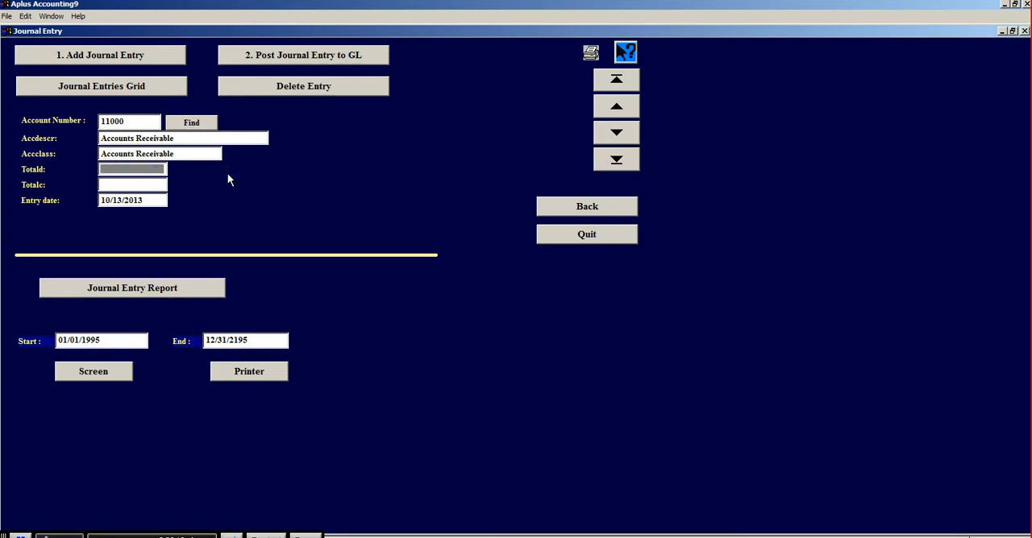
# Enter 2,000.00 as the Totald debit amount and move to the credit field.
pyautogui.write('200,0')
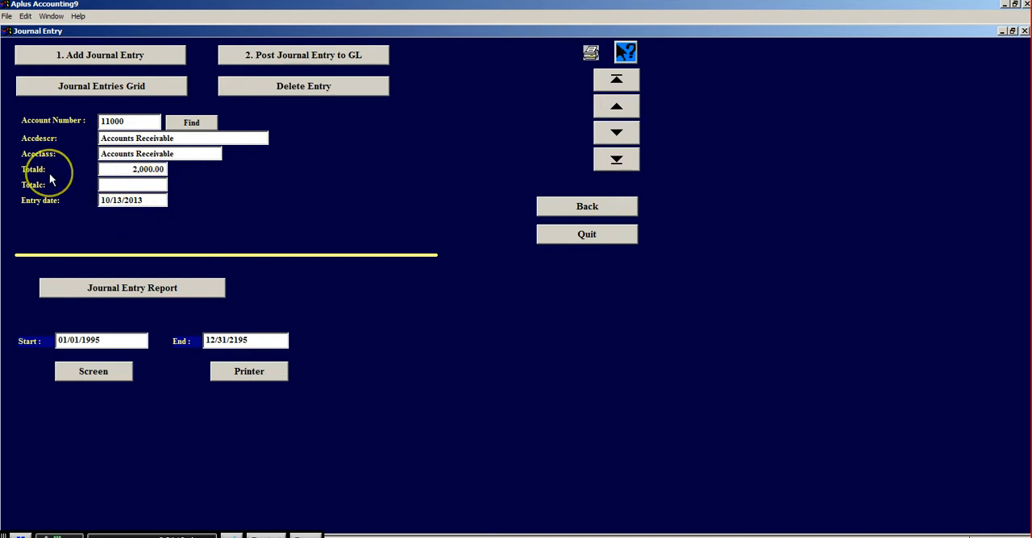
pyautogui.click(132, 183)
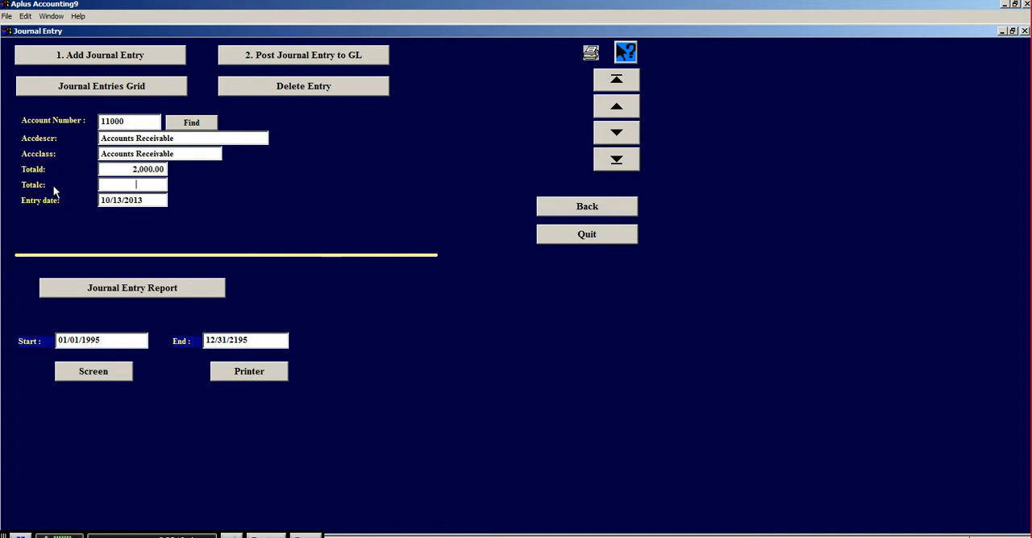
pyautogui.moveTo(132, 223)
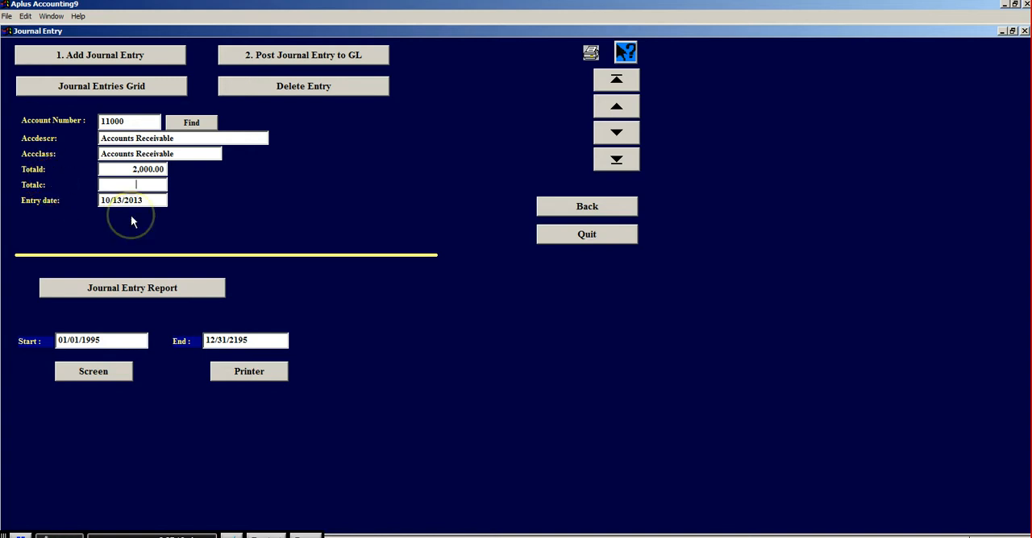
pyautogui.moveTo(132, 223)
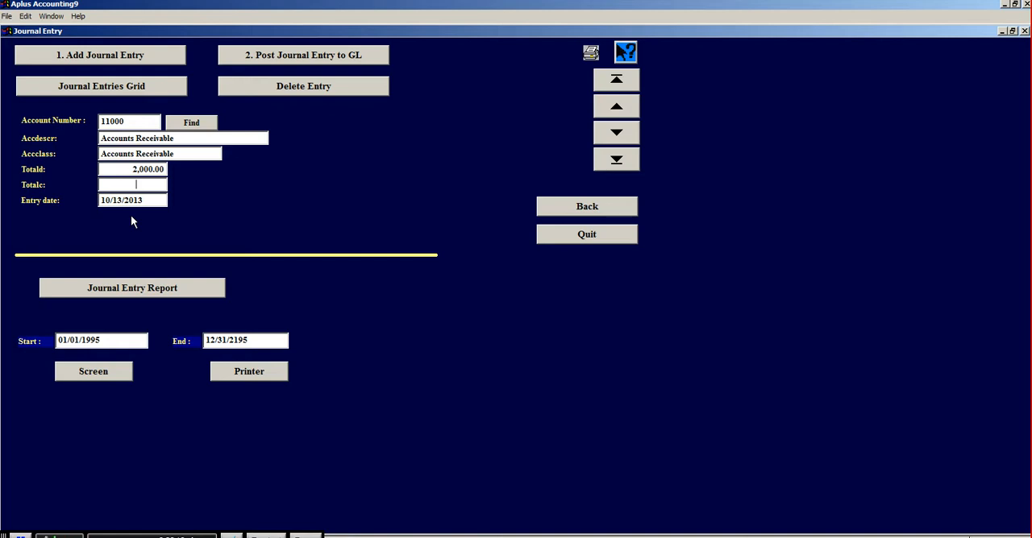
pyautogui.moveTo(292, 62)
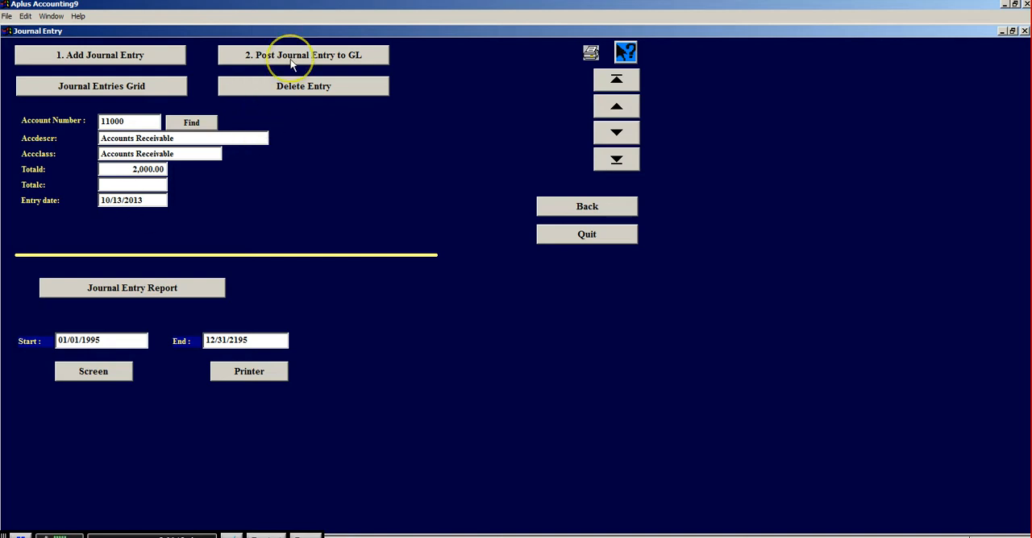
# Post the entry to the GL and verify Accounts Receivable shows 2000.00 debit in the chart of accounts.
pyautogui.click(303, 55)
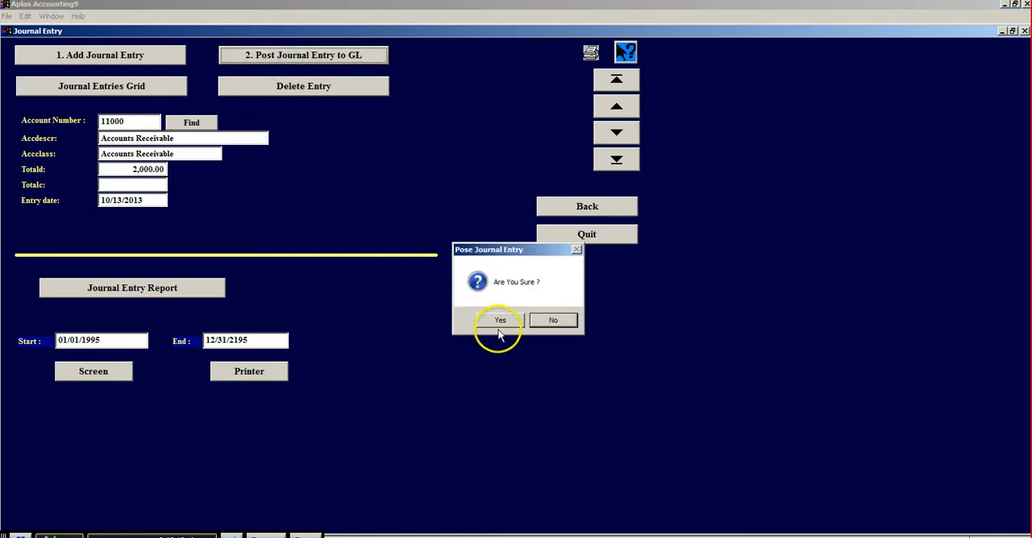
pyautogui.click(500, 319)
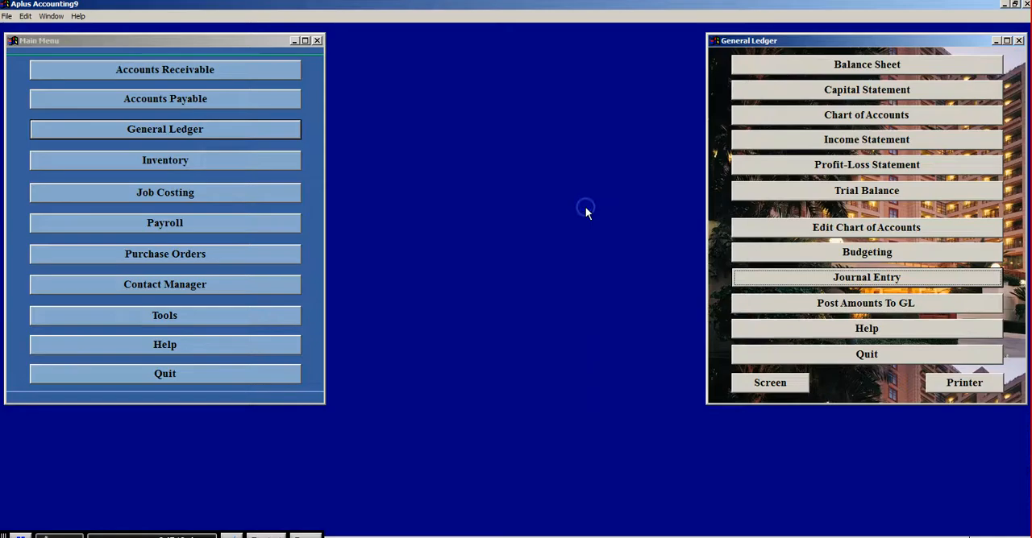
pyautogui.moveTo(867, 245)
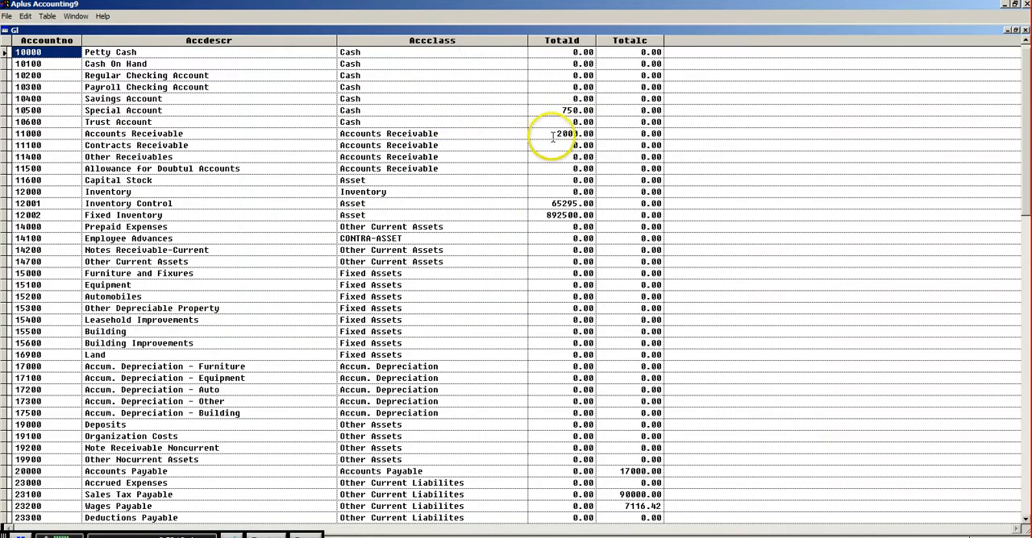
pyautogui.click(561, 134)
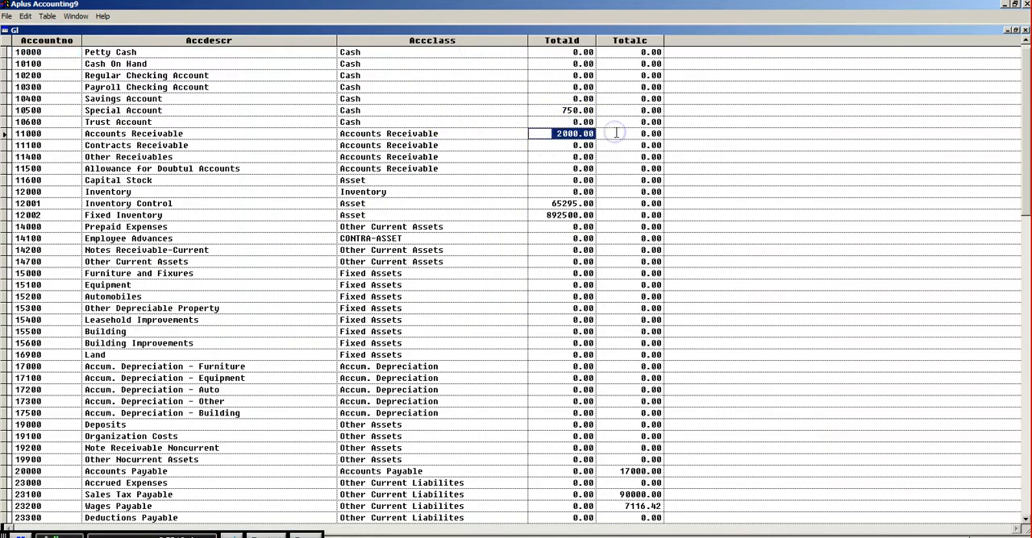
pyautogui.moveTo(616, 132)
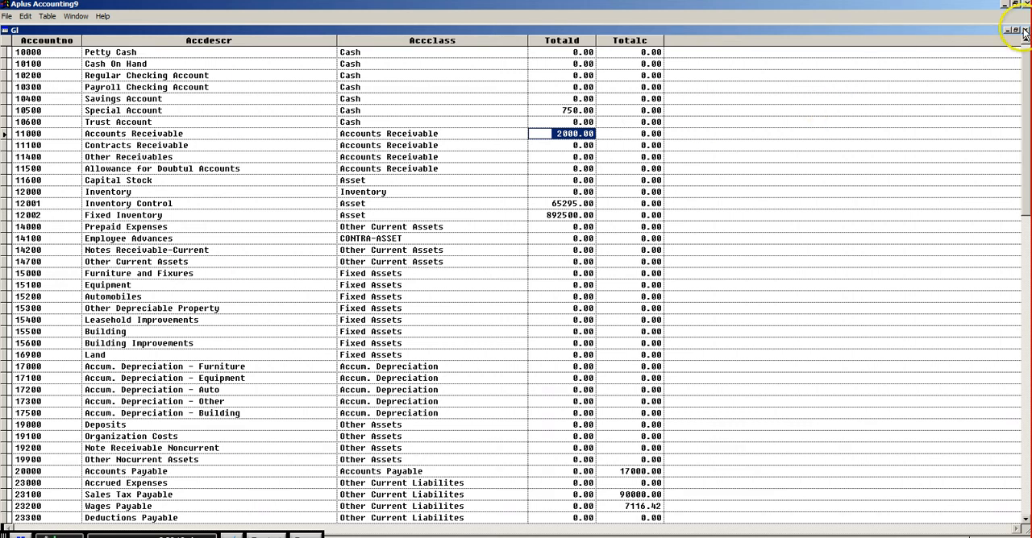
# Close the G2 chart of accounts grid window, returning to the menus.
pyautogui.click(1025, 29)
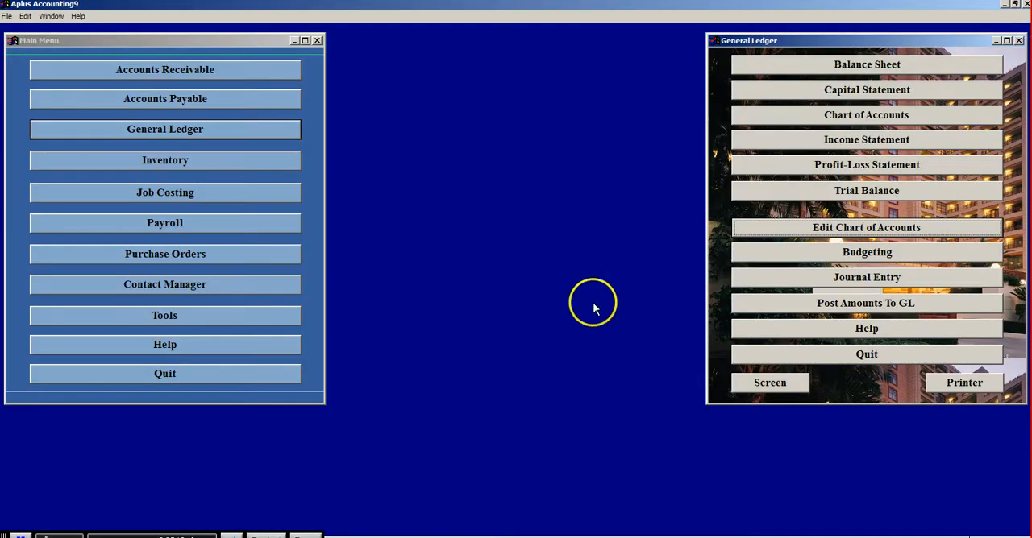
pyautogui.moveTo(595, 308)
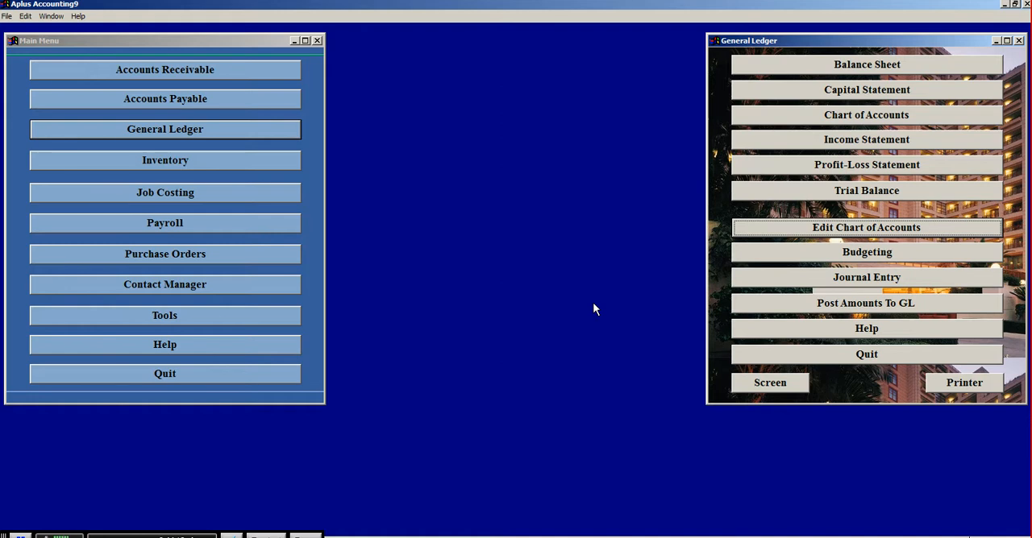
pyautogui.moveTo(616, 304)
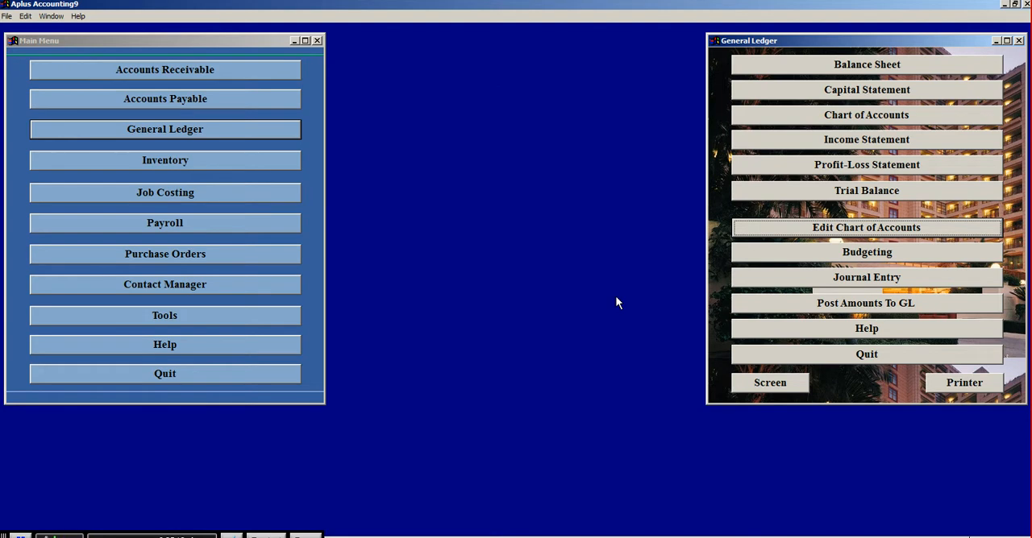
pyautogui.moveTo(772, 250)
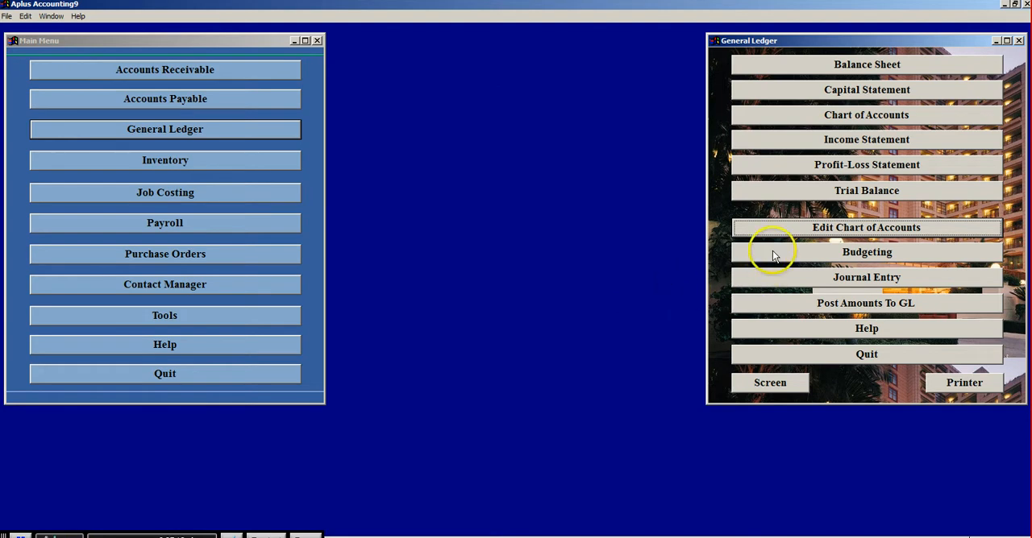
# Show the Edit Budgeting grid with Accounts Receivable's 2000.00 total beside its 20000.00 budget.
pyautogui.click(865, 252)
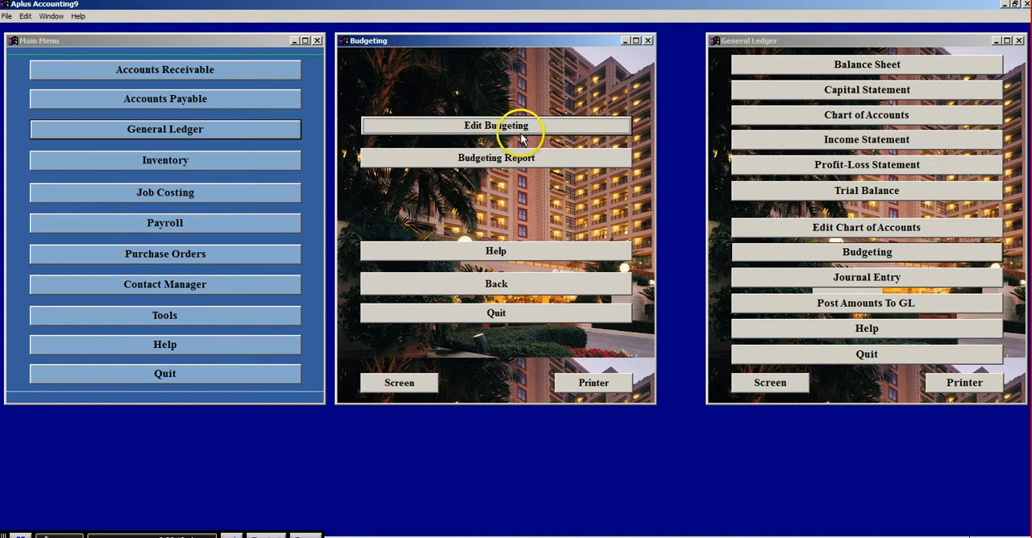
pyautogui.click(497, 126)
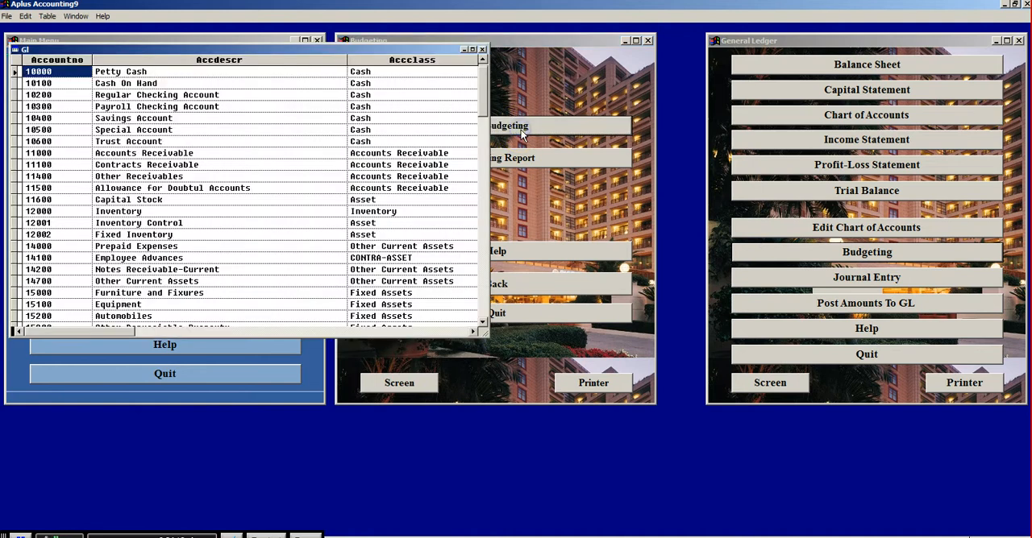
pyautogui.moveTo(487, 337)
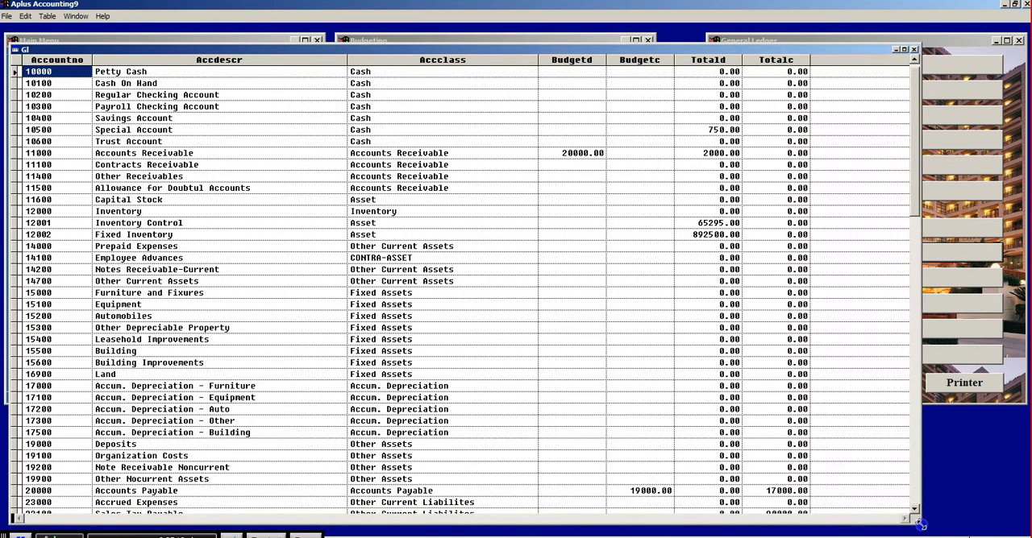
pyautogui.moveTo(683, 238)
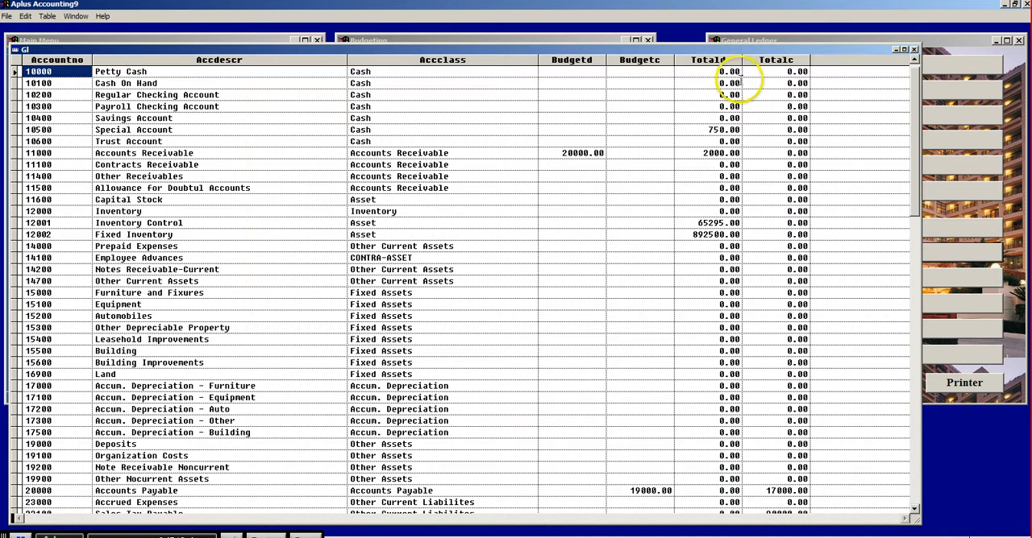
pyautogui.moveTo(689, 151)
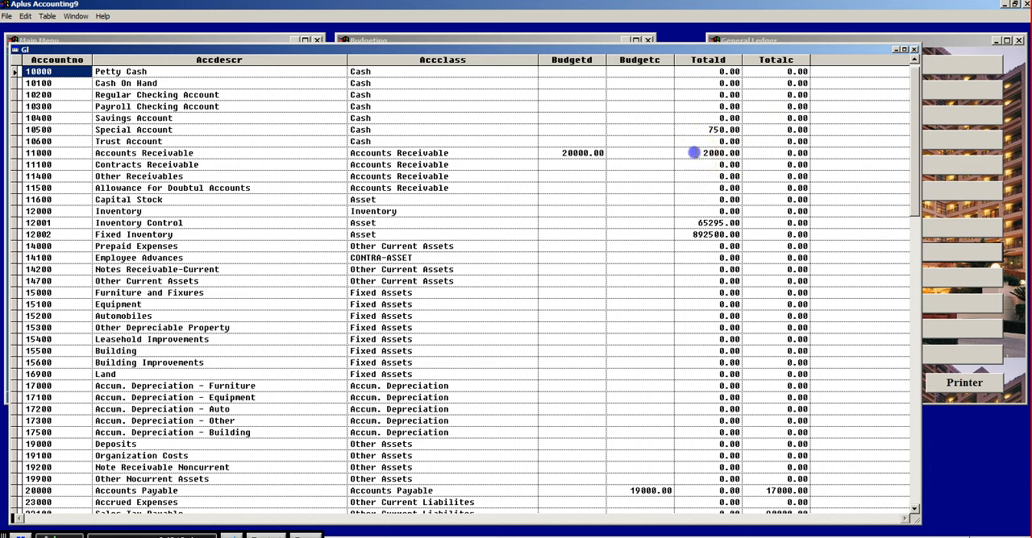
pyautogui.click(708, 153)
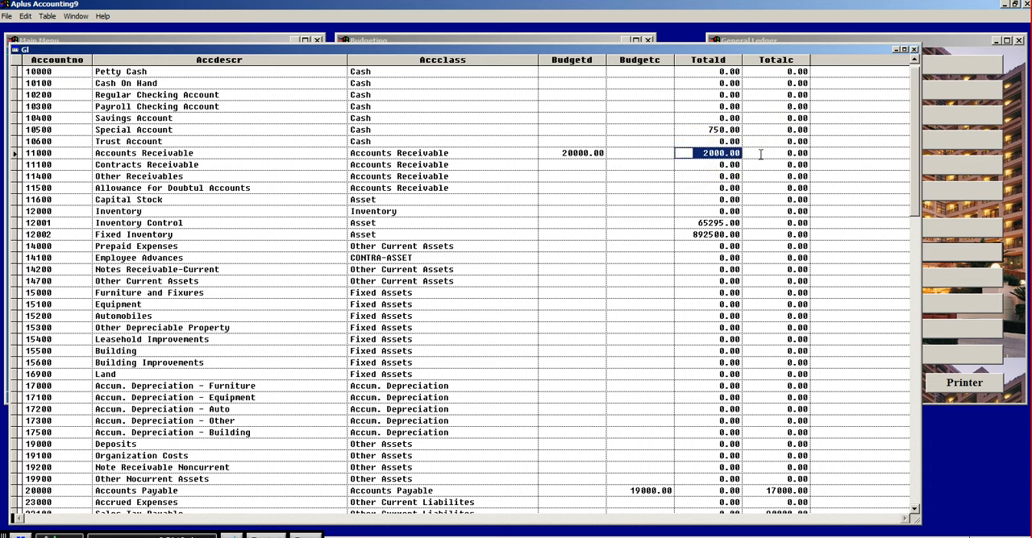